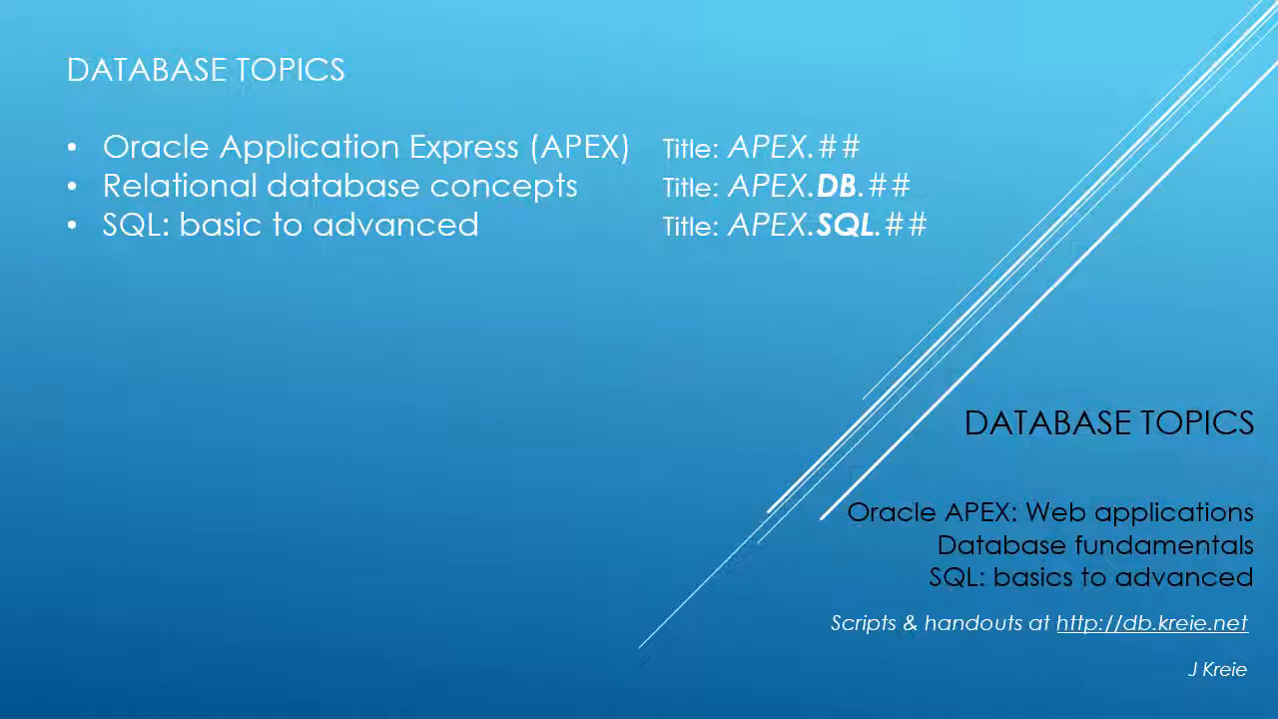
mouse_move(1150, 667)
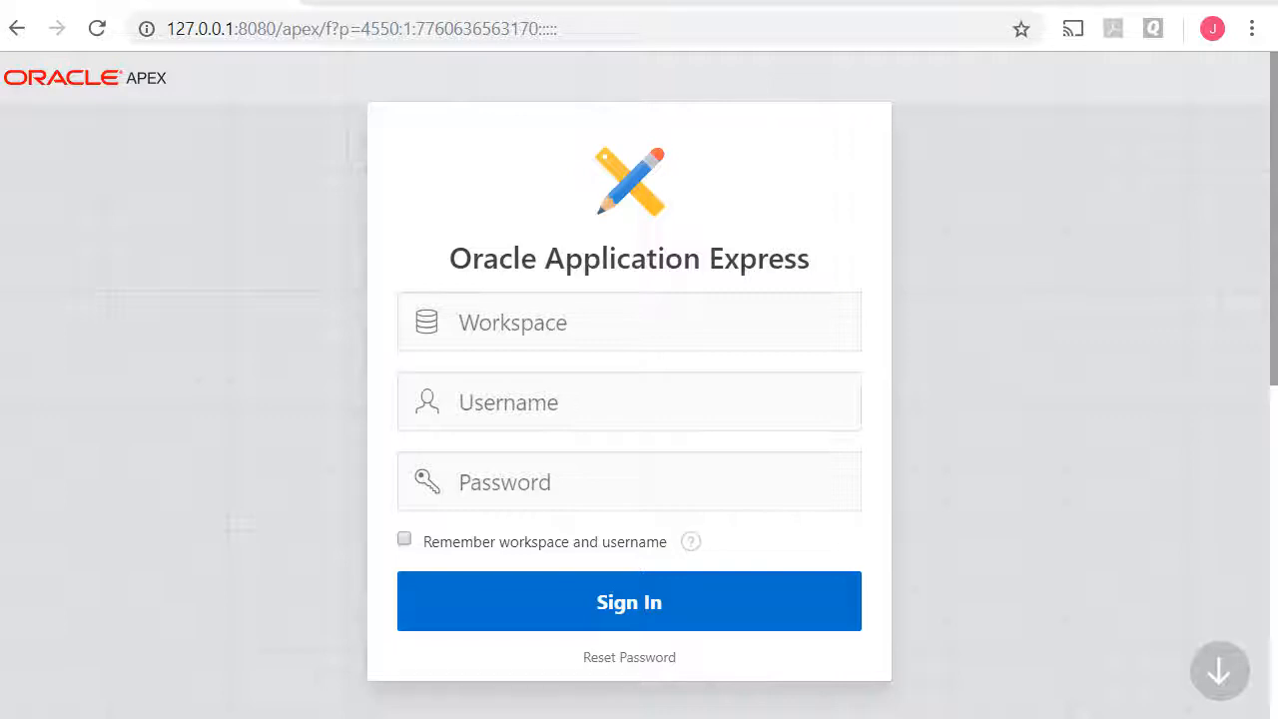
Sign in and reach the SQL Scripts list through SQL Workshop
click(629, 601)
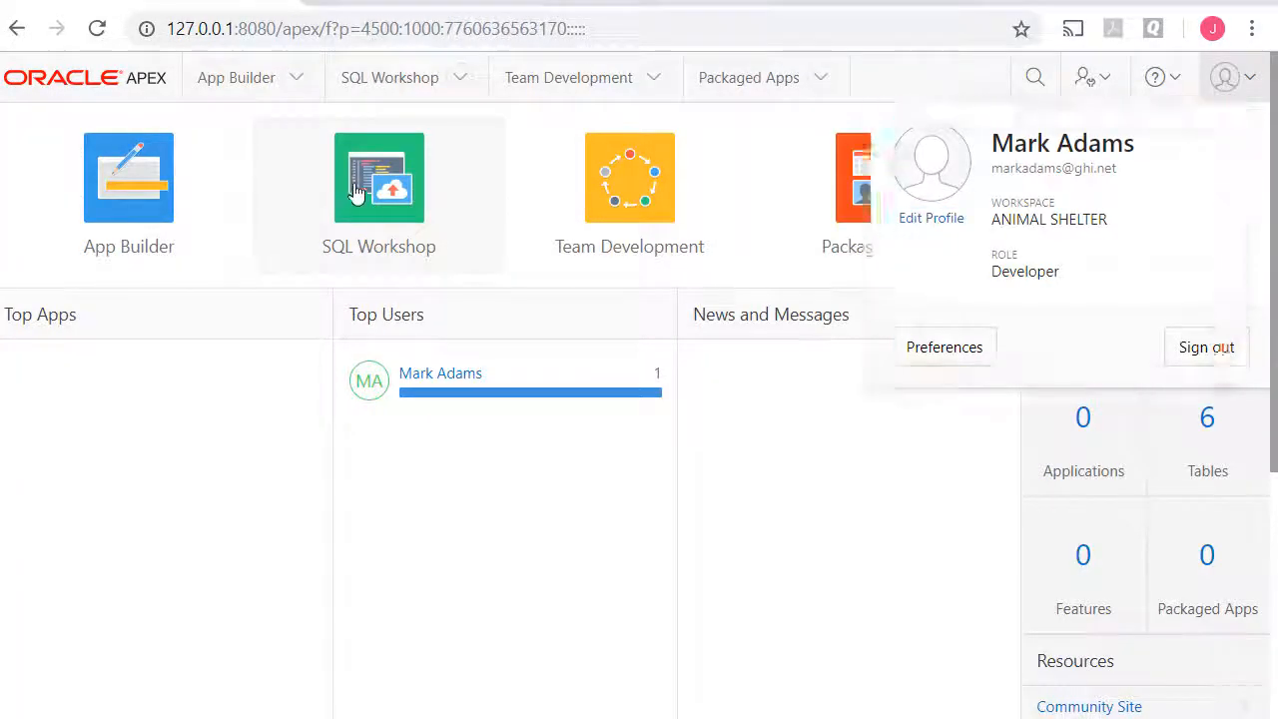
click(379, 178)
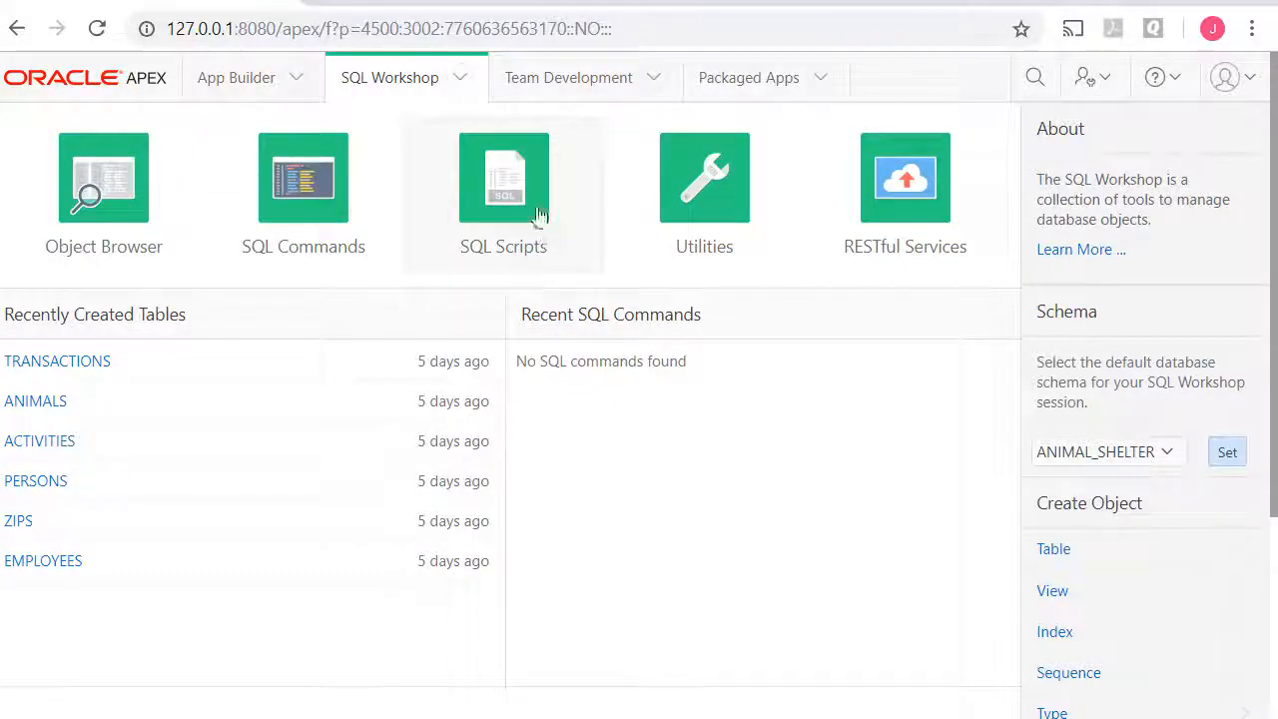
click(503, 178)
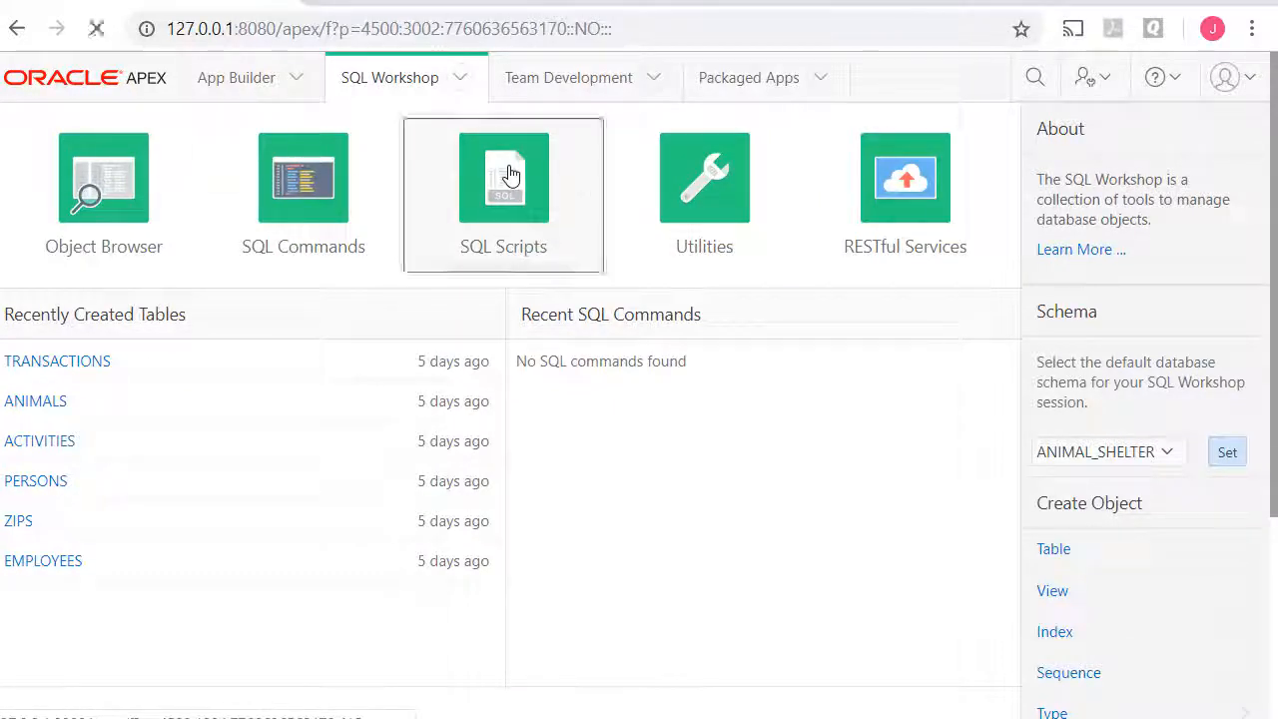
click(503, 177)
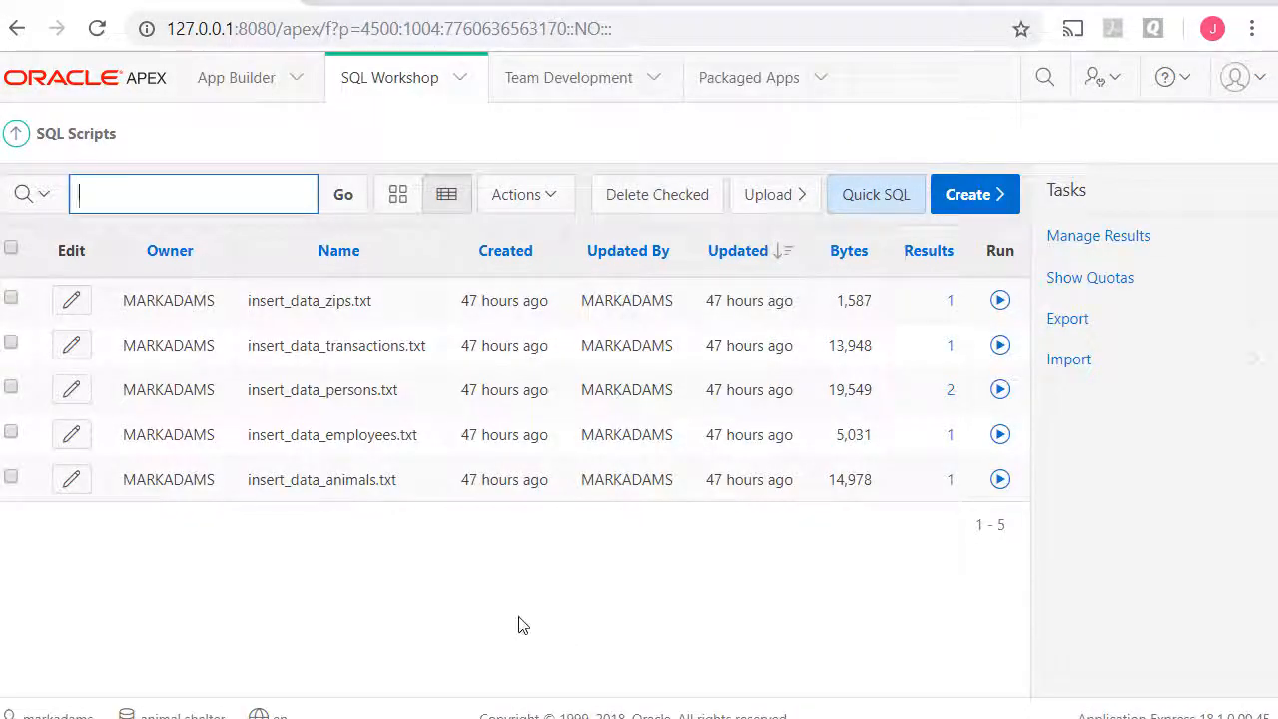
mouse_move(339, 389)
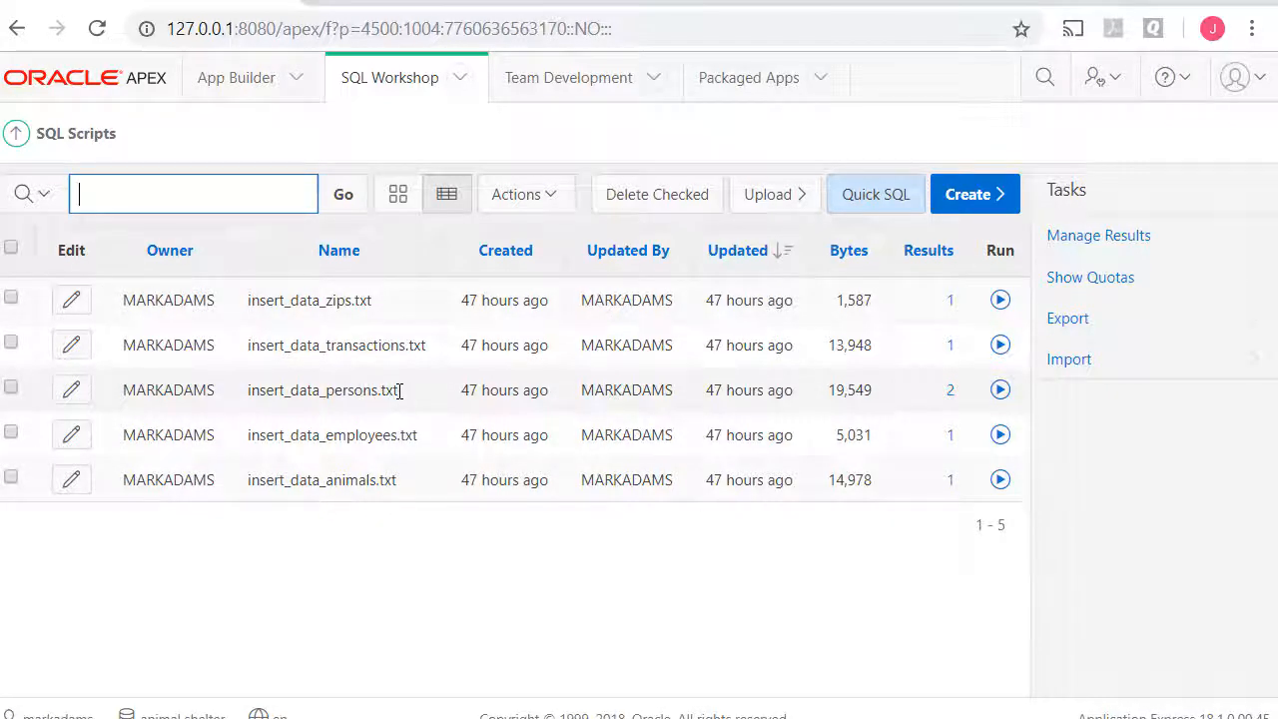
mouse_move(72, 390)
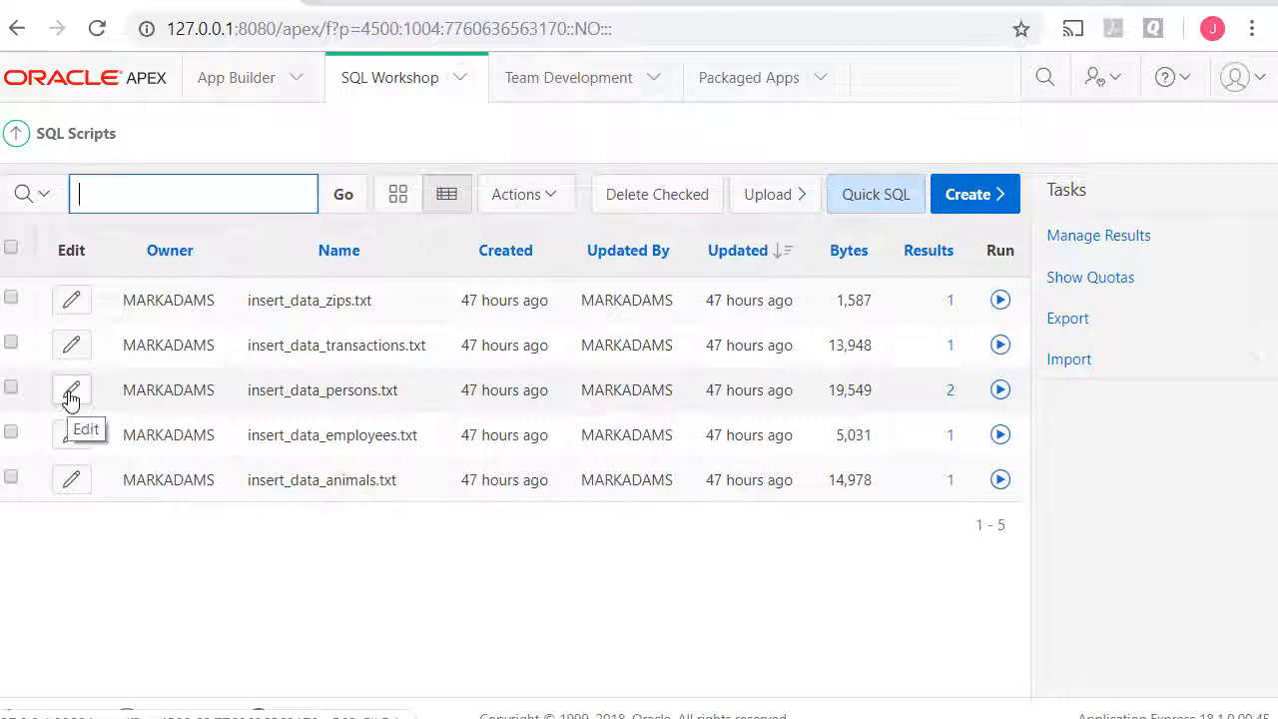
Open insert_data_persons.txt in the Script Editor and examine its PERSONS inserts, including the NULL middle name
click(72, 389)
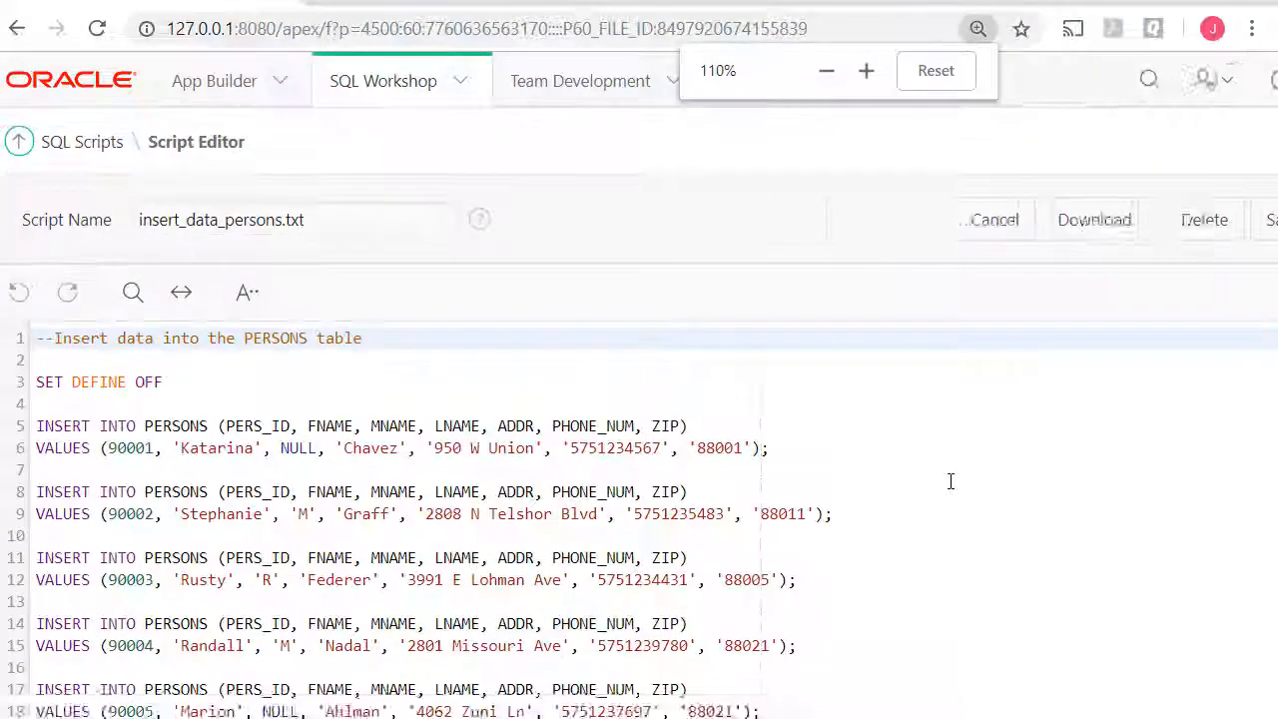
click(864, 70)
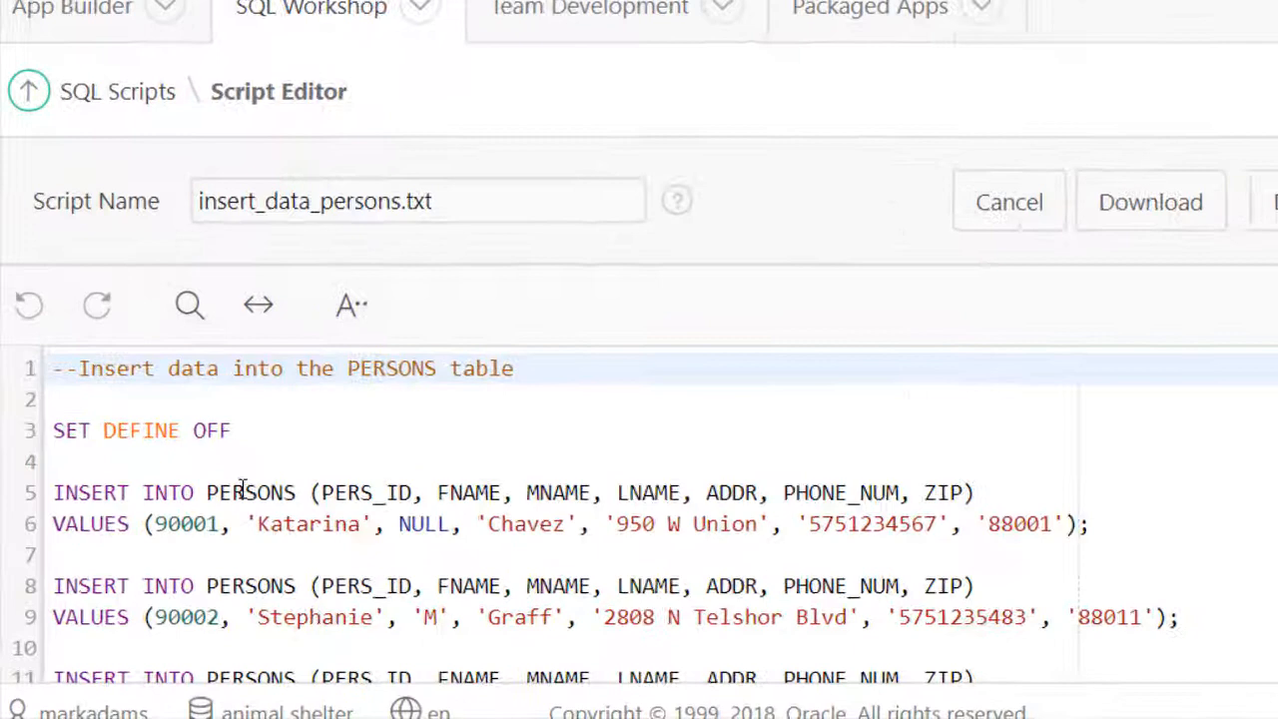
double_click(251, 491)
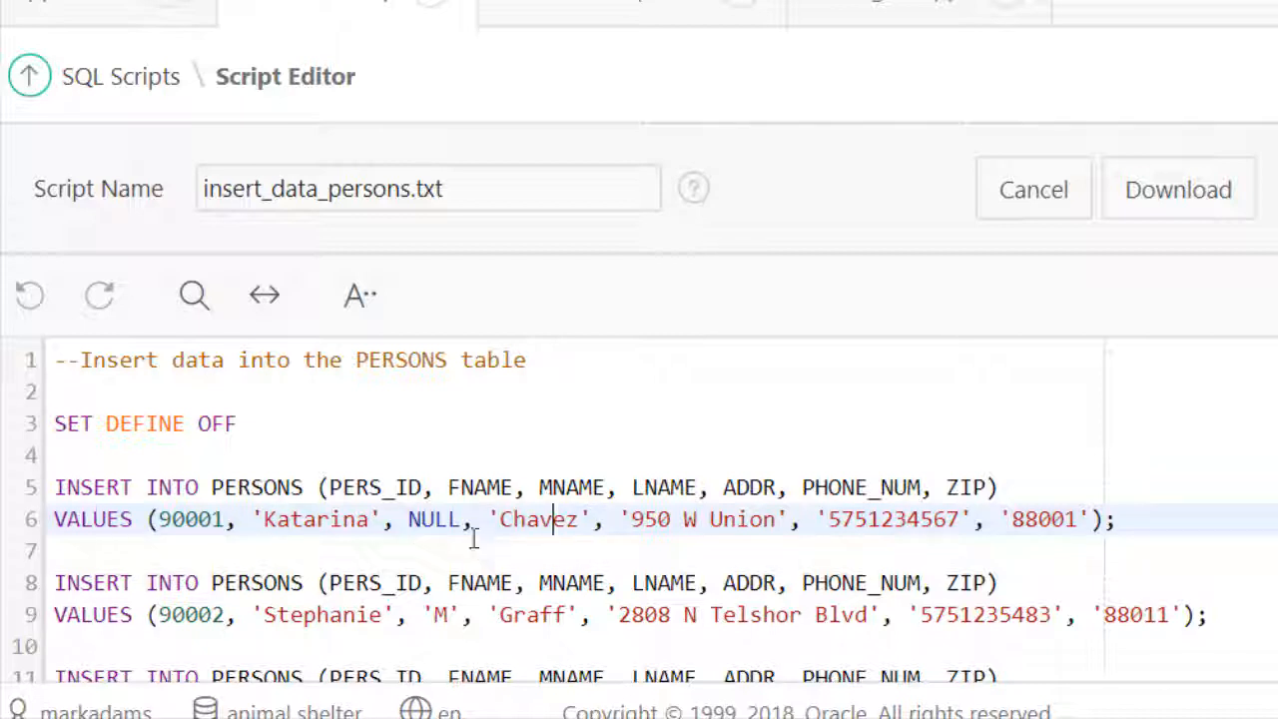
mouse_move(548, 519)
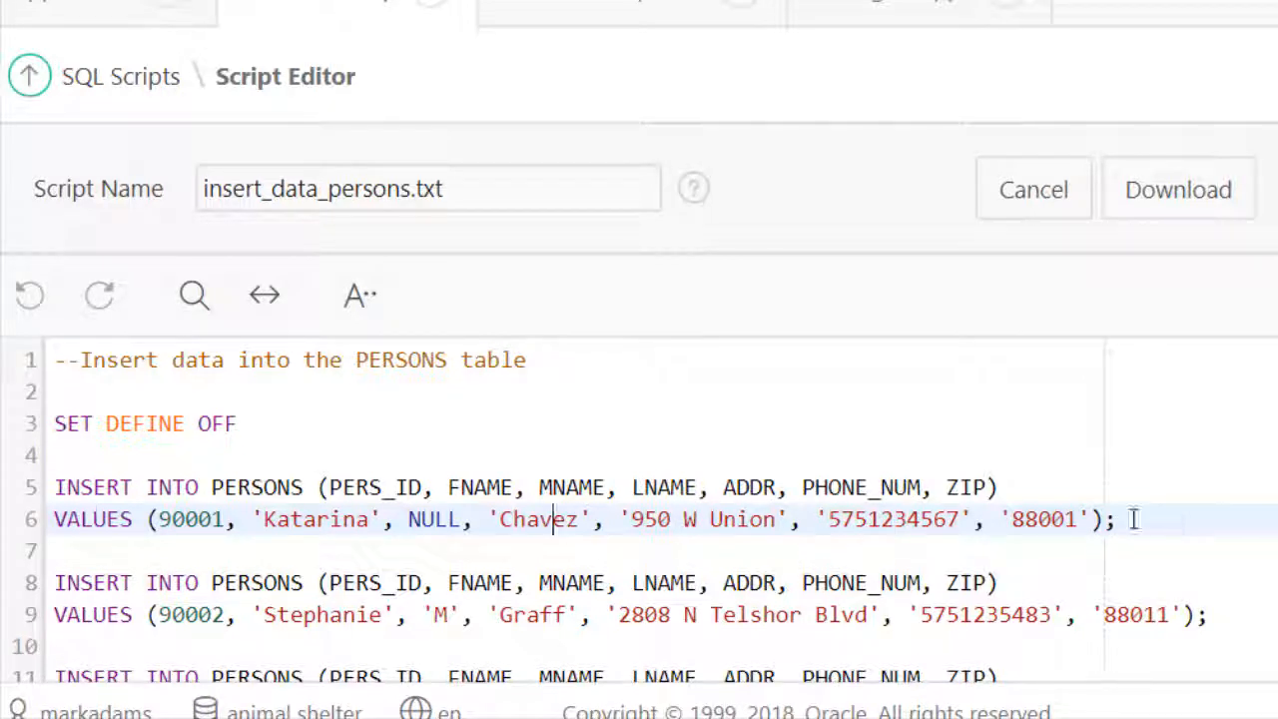
mouse_move(1182, 519)
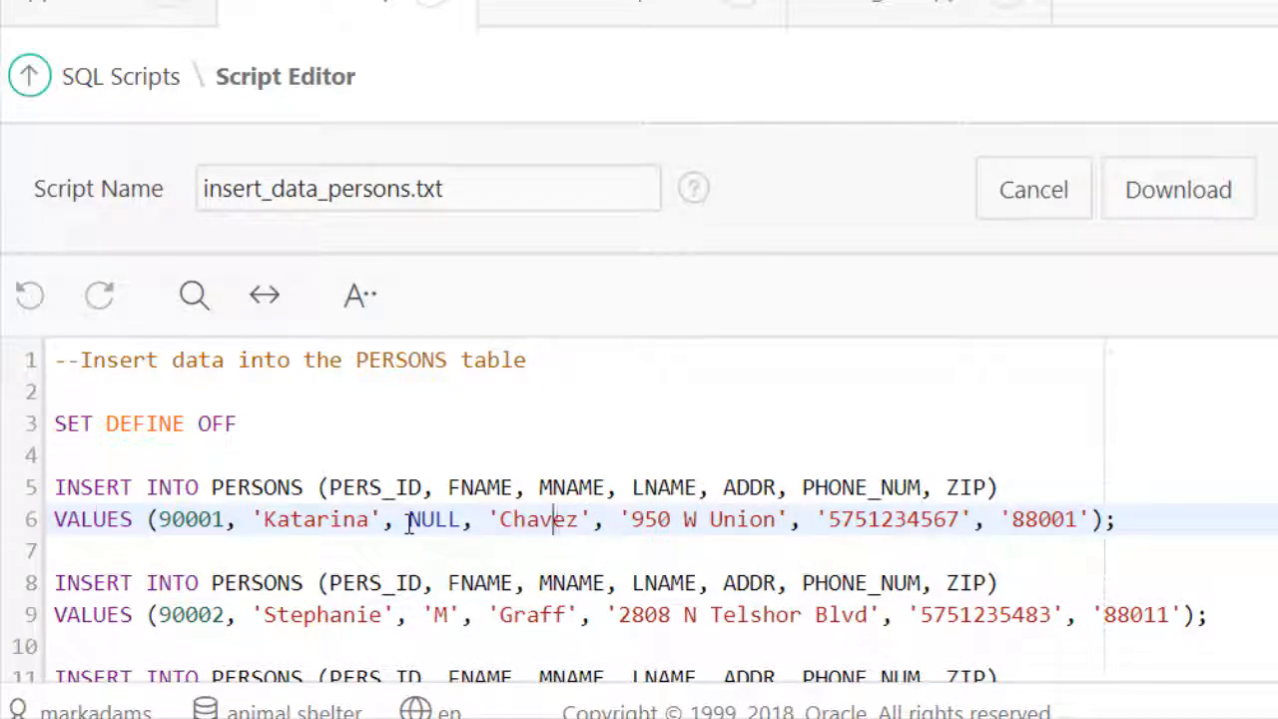
double_click(434, 519)
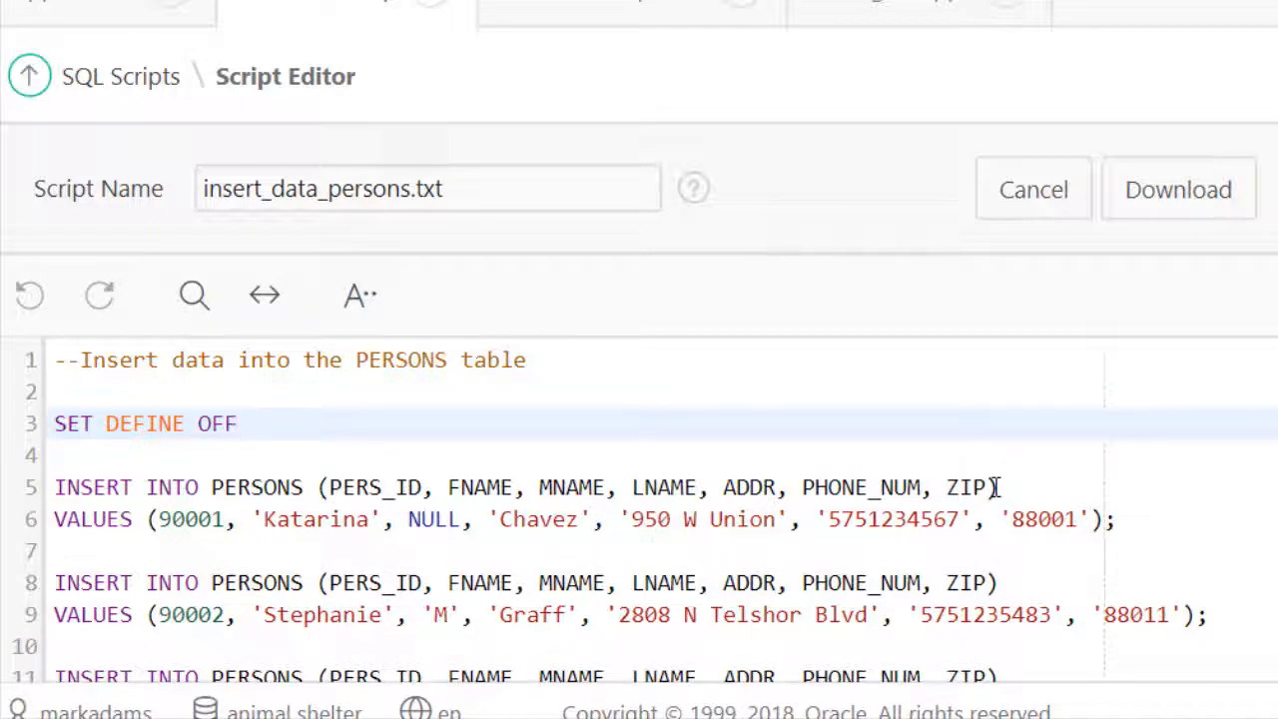
click(237, 423)
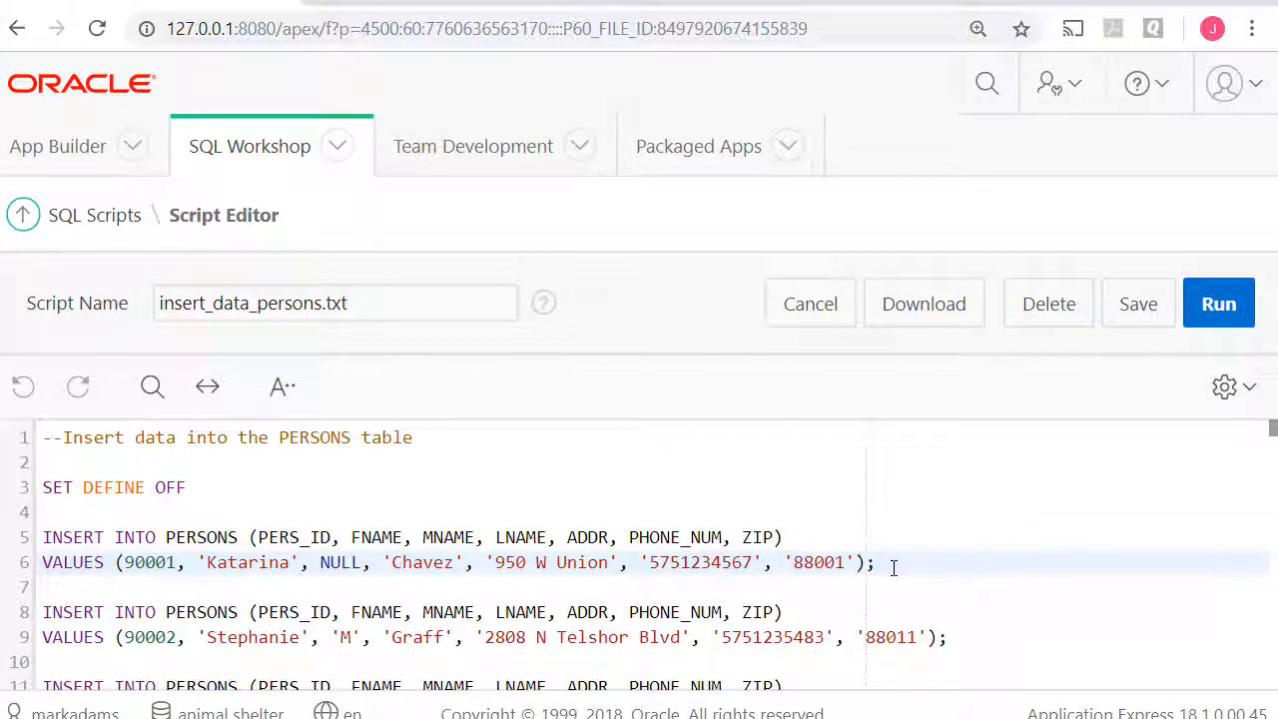
scroll(down, 3)
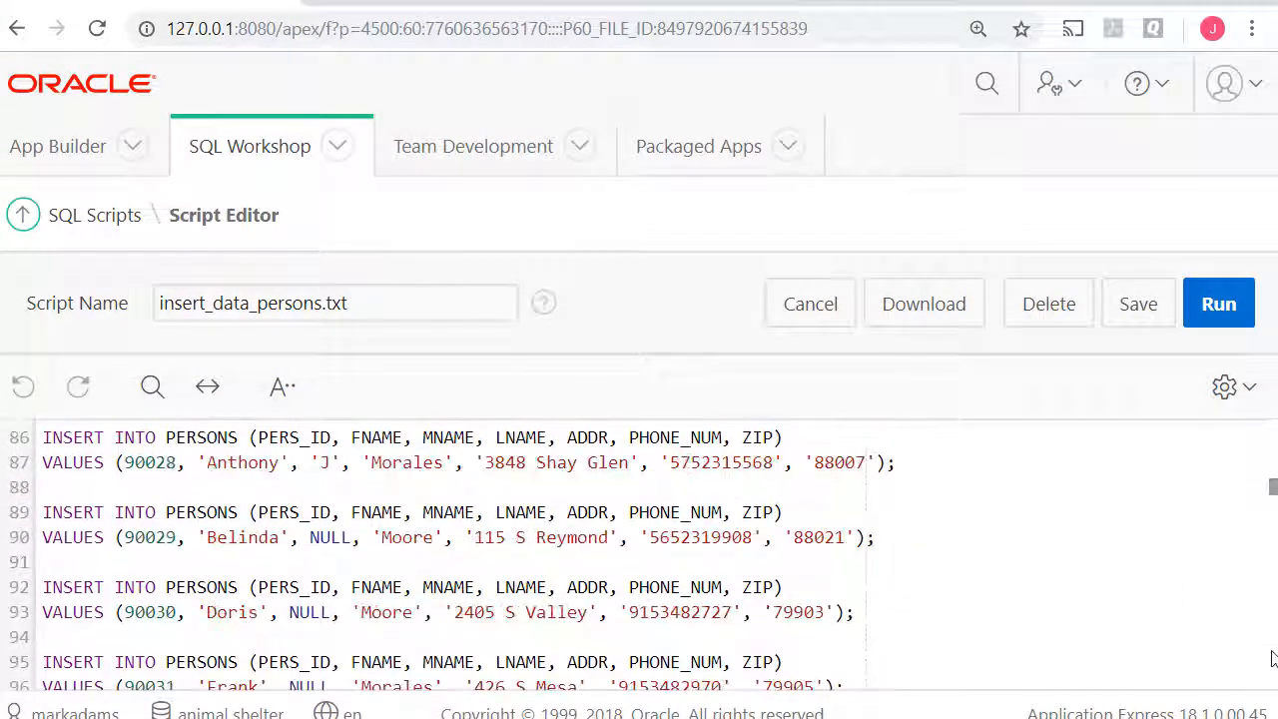
scroll(down, 3)
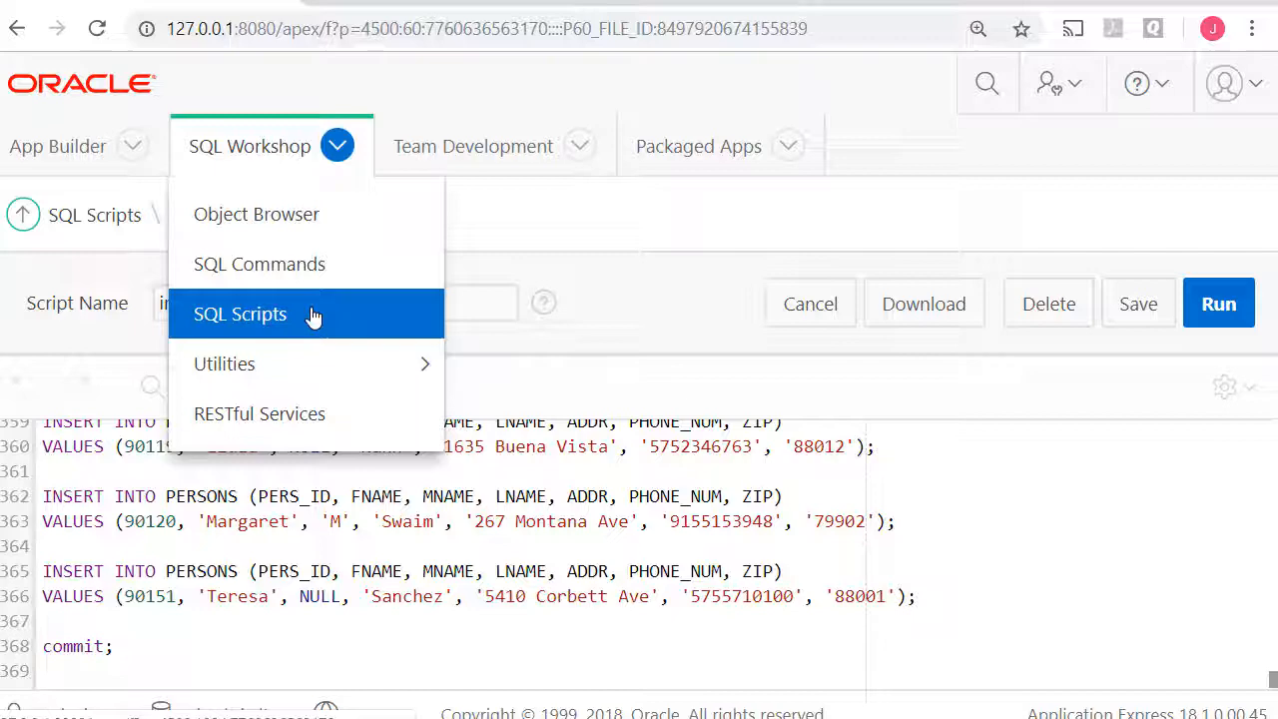
click(240, 314)
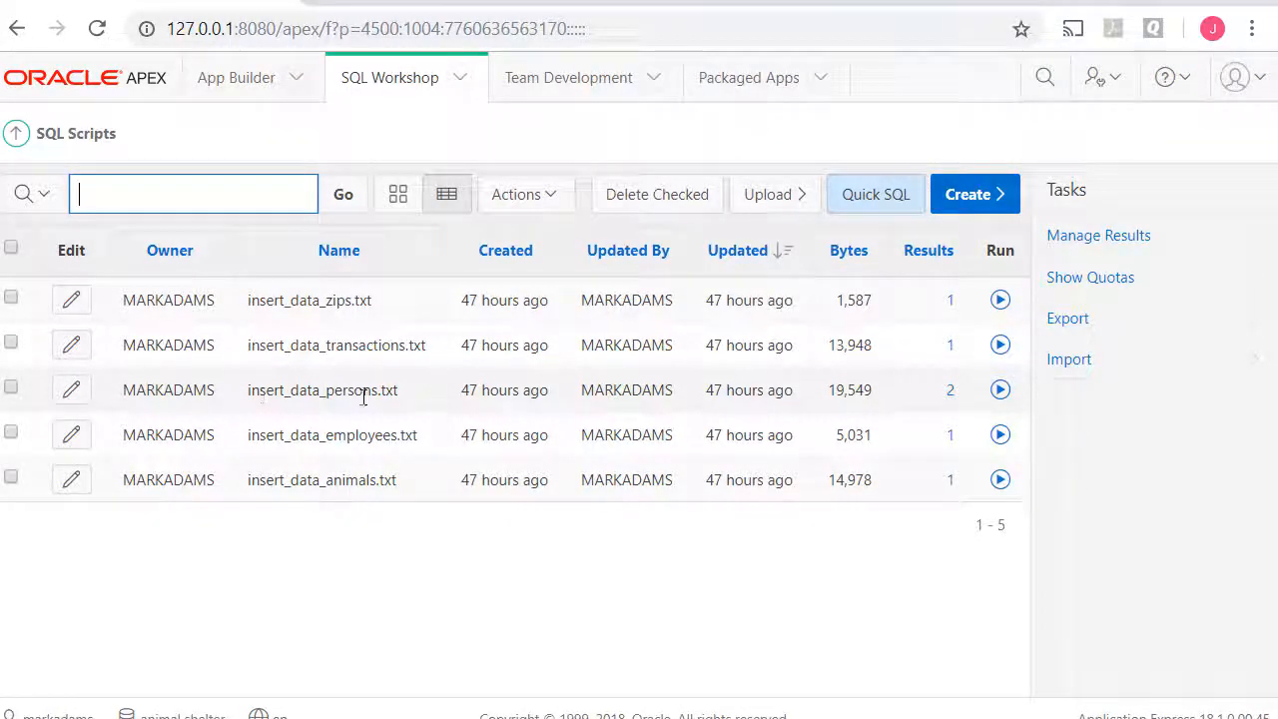
mouse_move(998, 389)
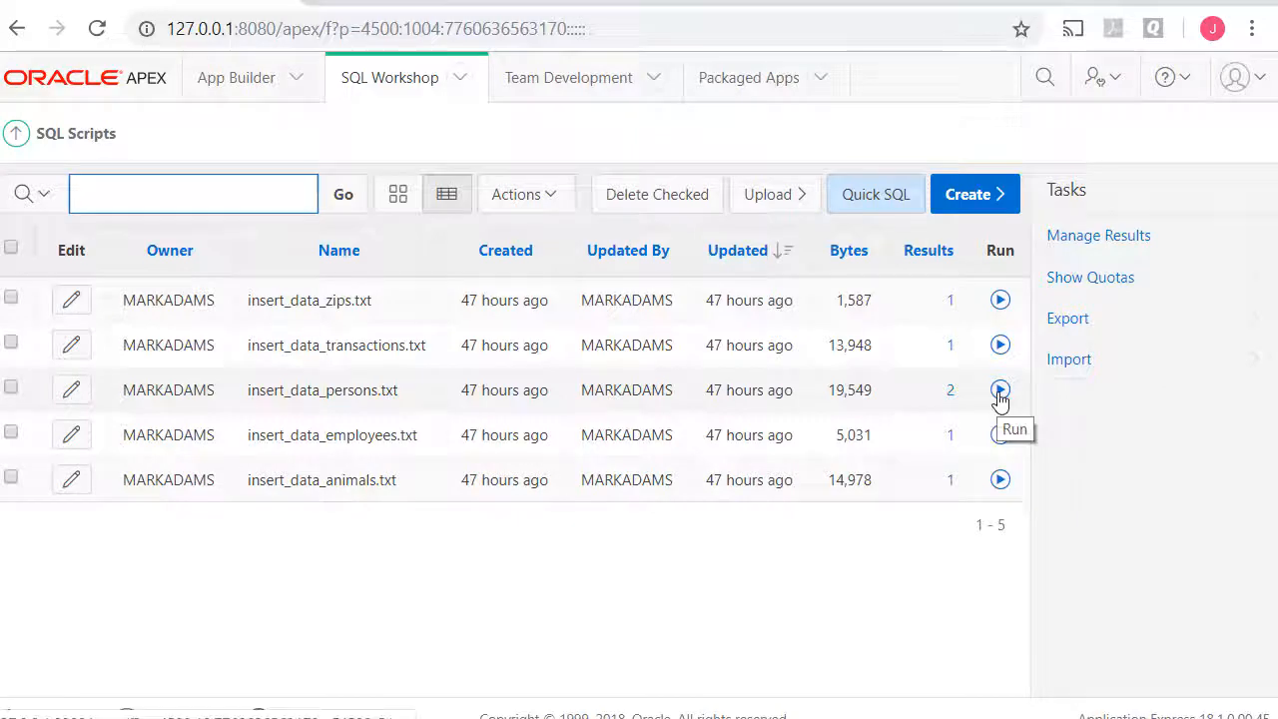
click(999, 389)
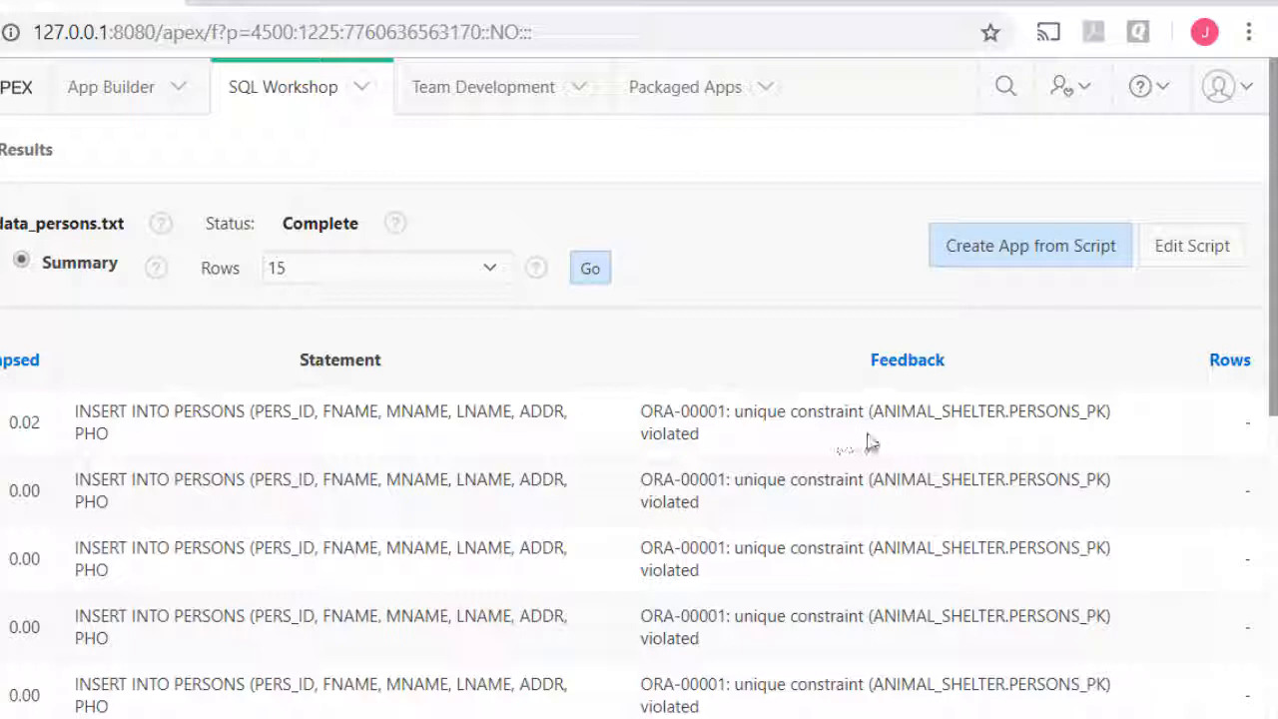
mouse_move(803, 441)
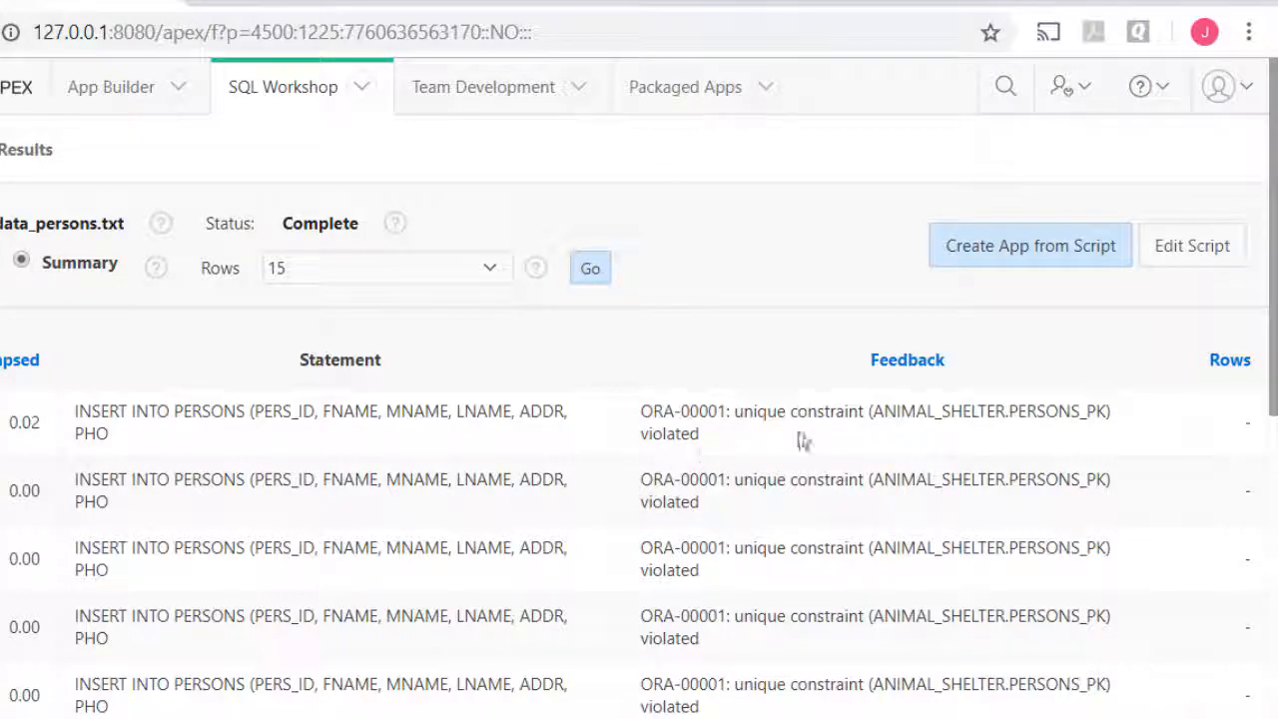
mouse_move(866, 447)
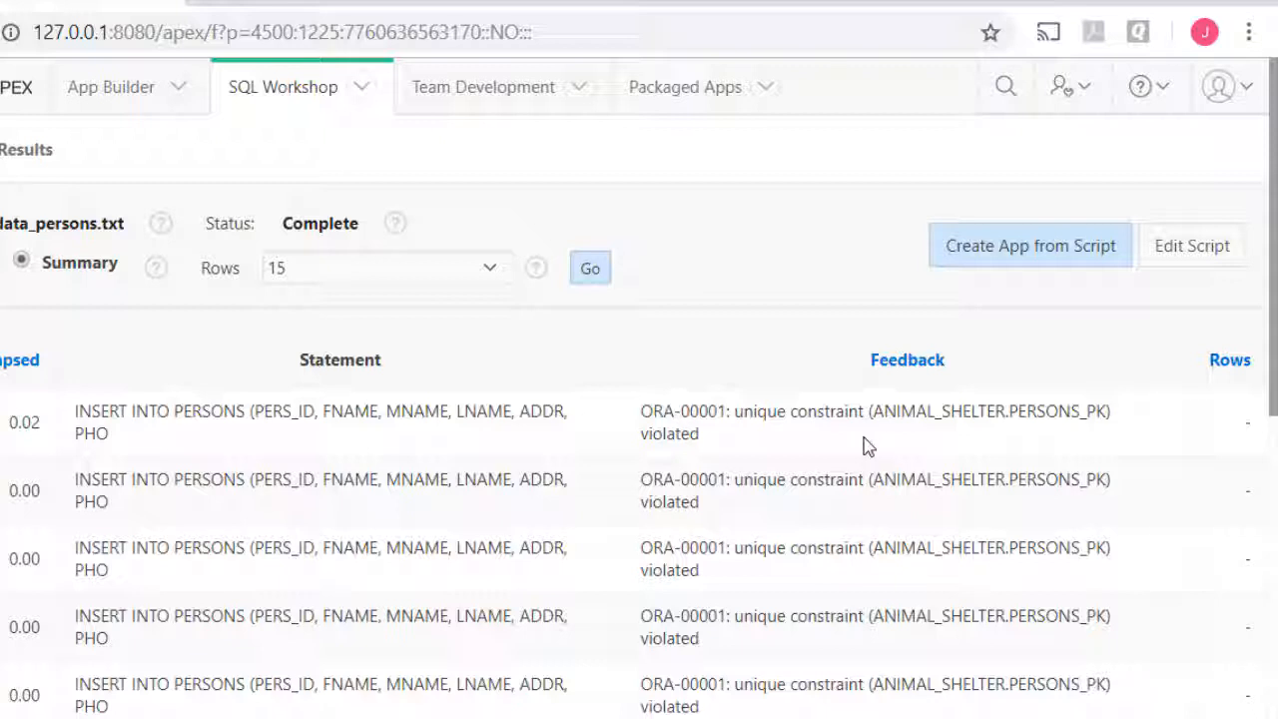
mouse_move(1014, 471)
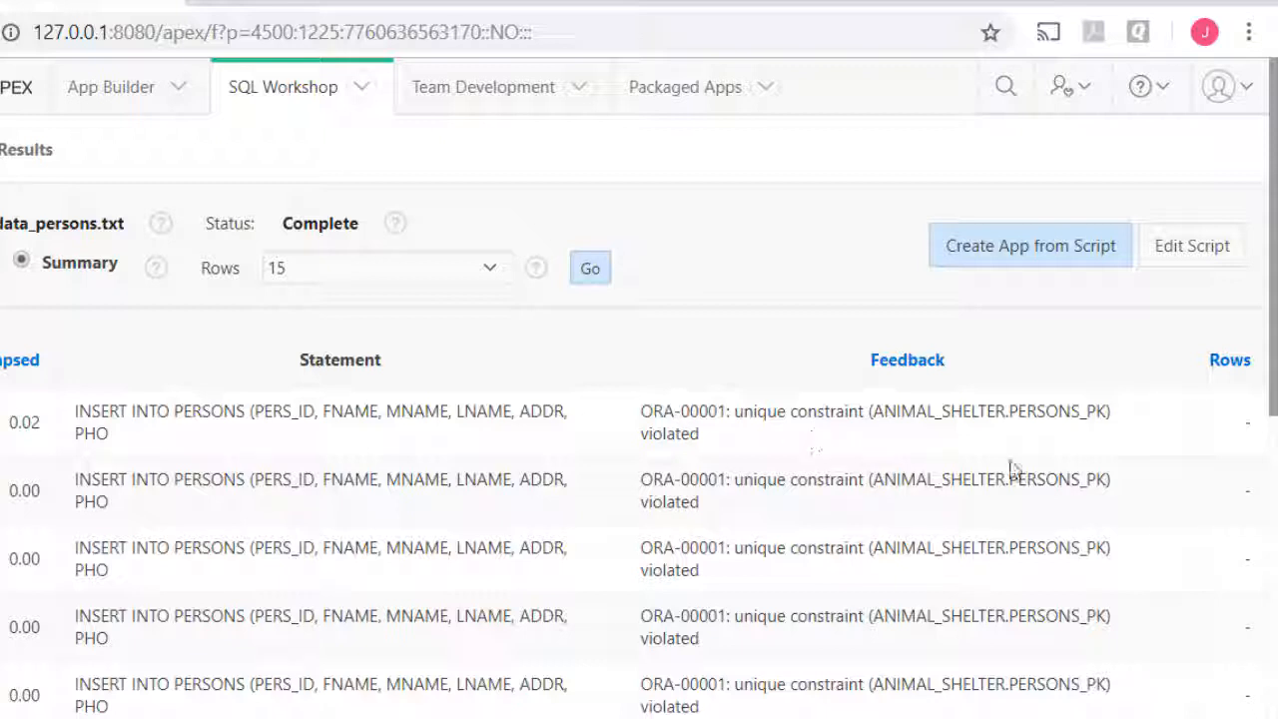
mouse_move(927, 435)
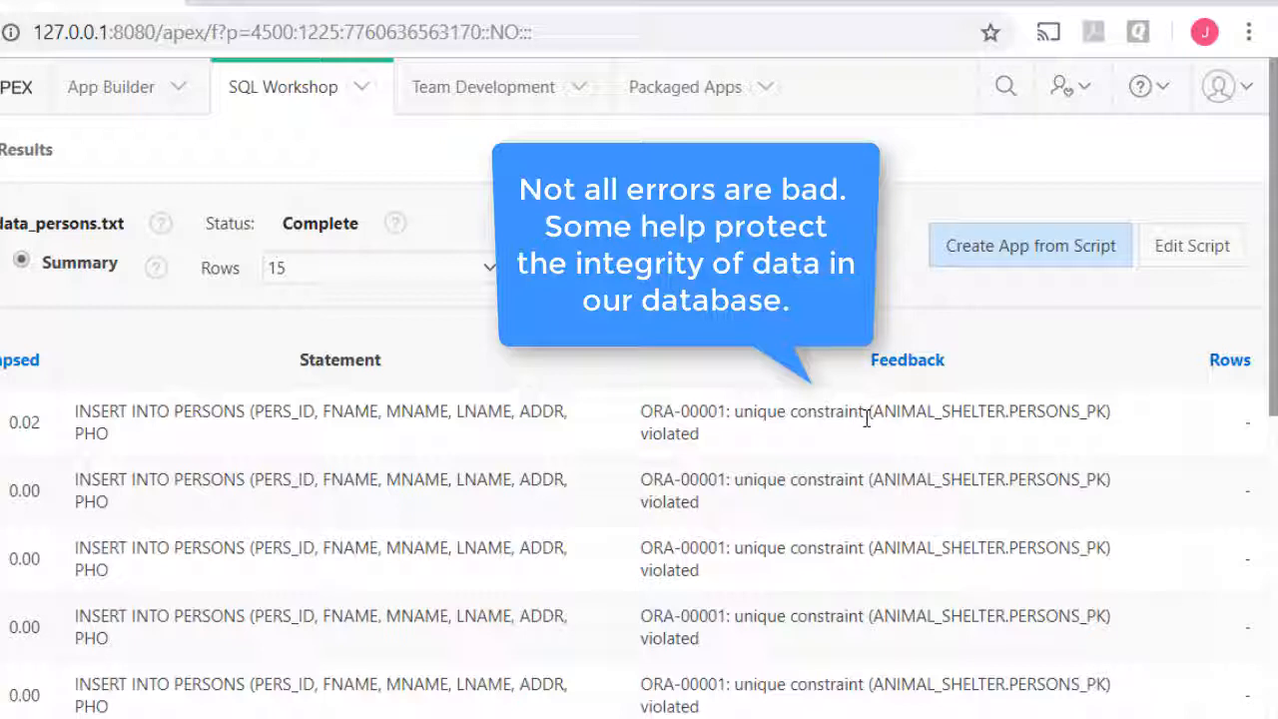
mouse_move(815, 443)
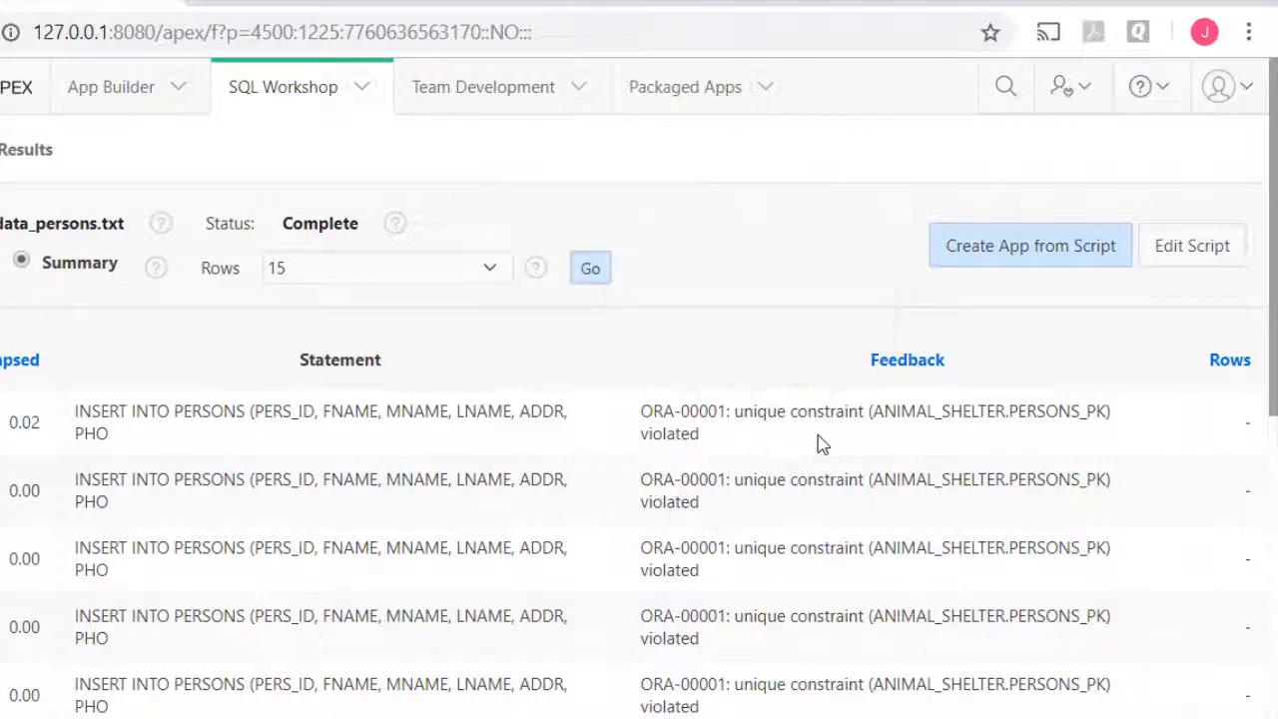
Scroll through the persons script's unique constraint error results and back to the top
scroll(down, 3)
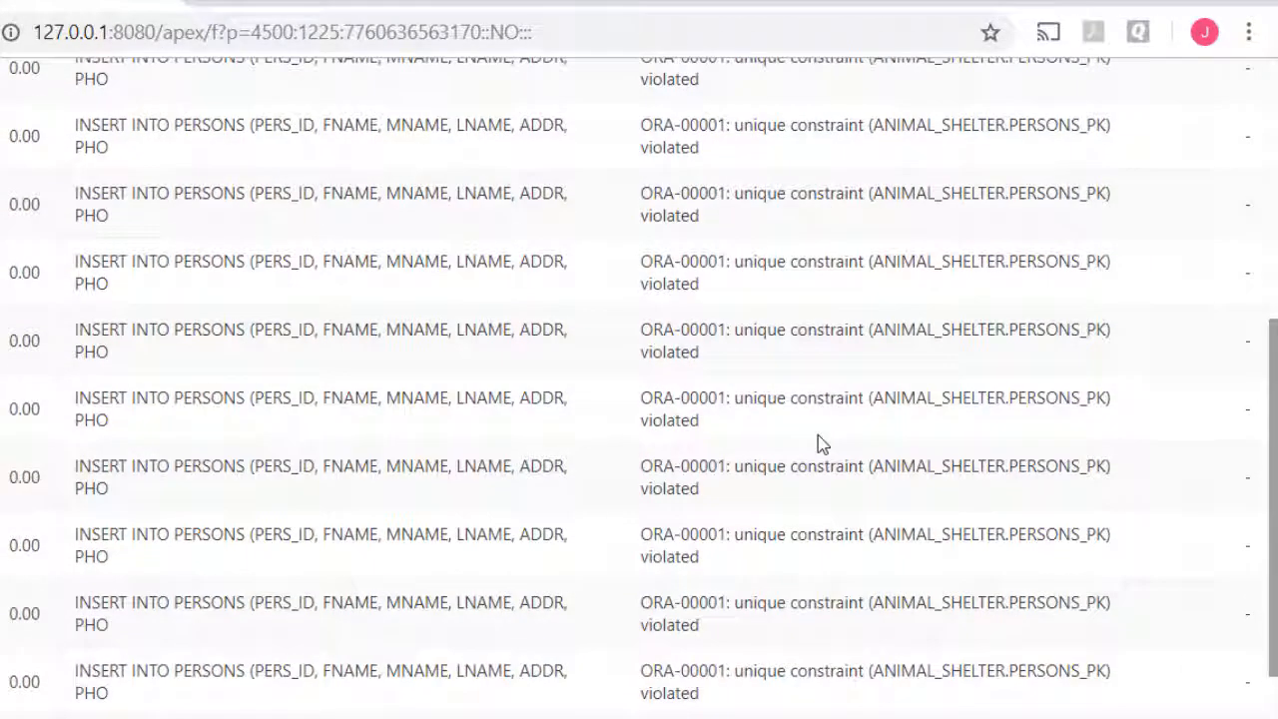
scroll(down, 3)
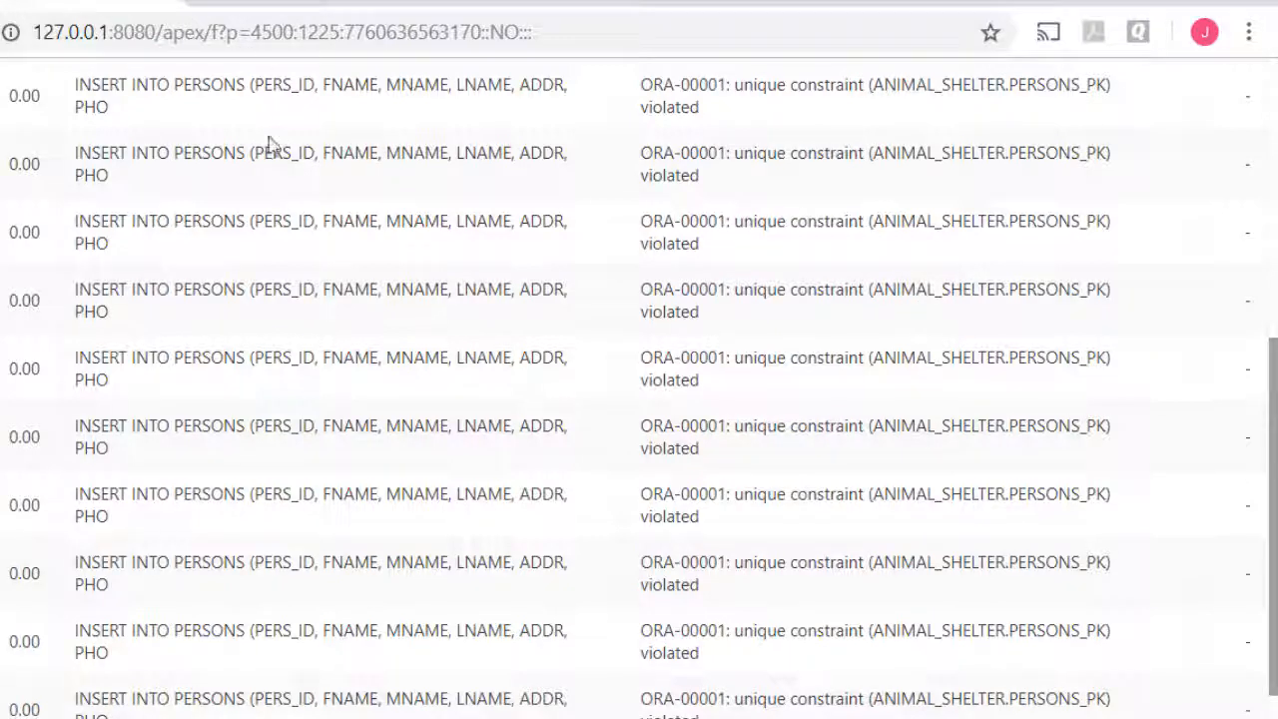
scroll(up, 3)
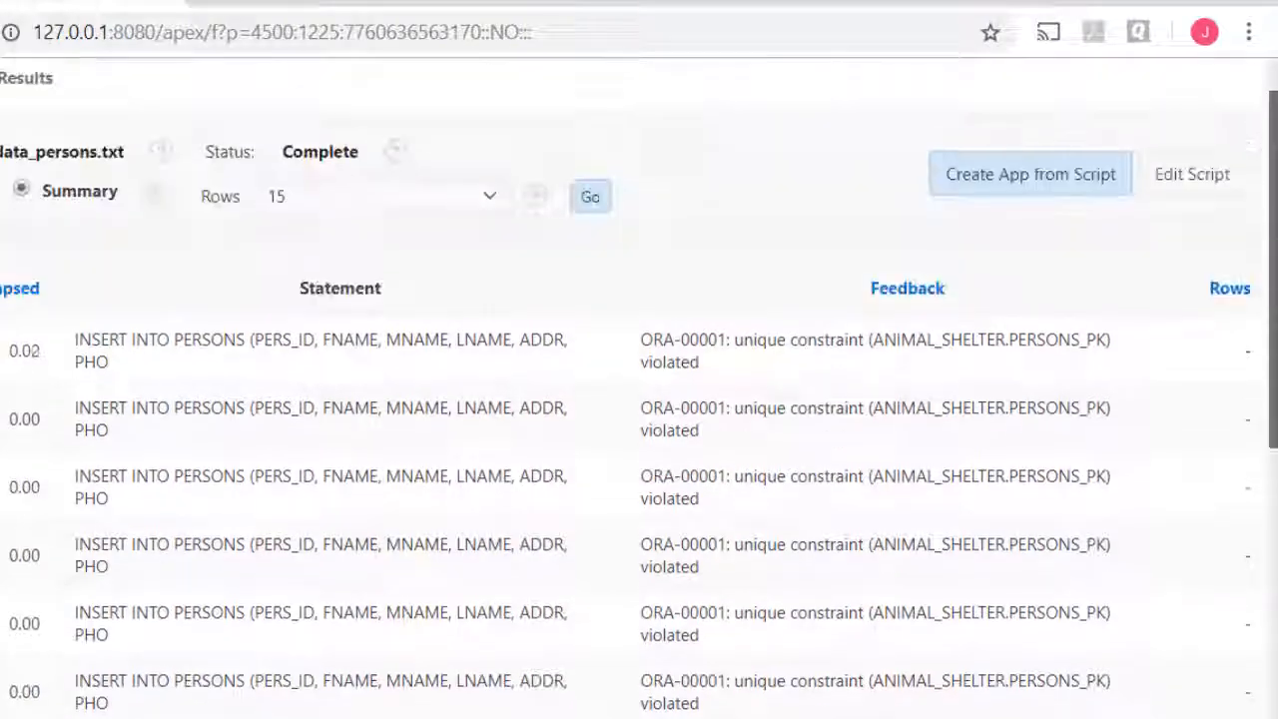
scroll(up, 3)
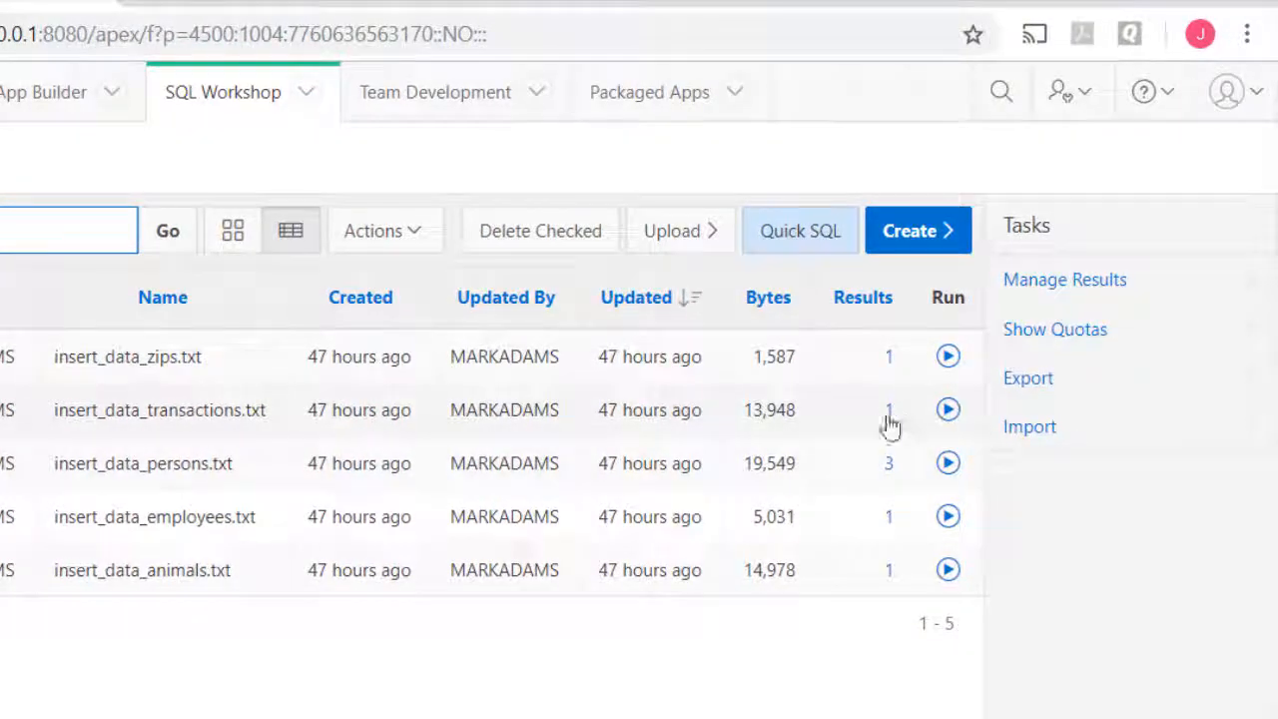
View the transactions script's statement results and highlight the integrity constraint error on the last page
click(886, 409)
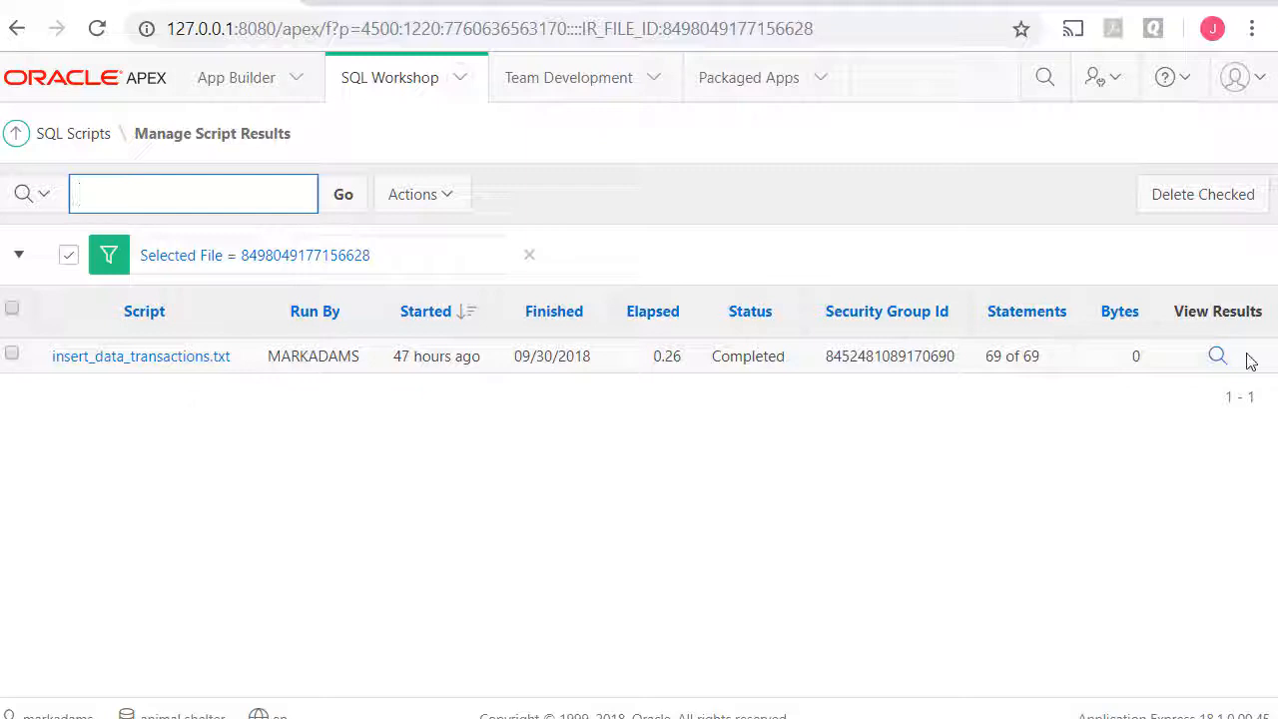
click(1218, 355)
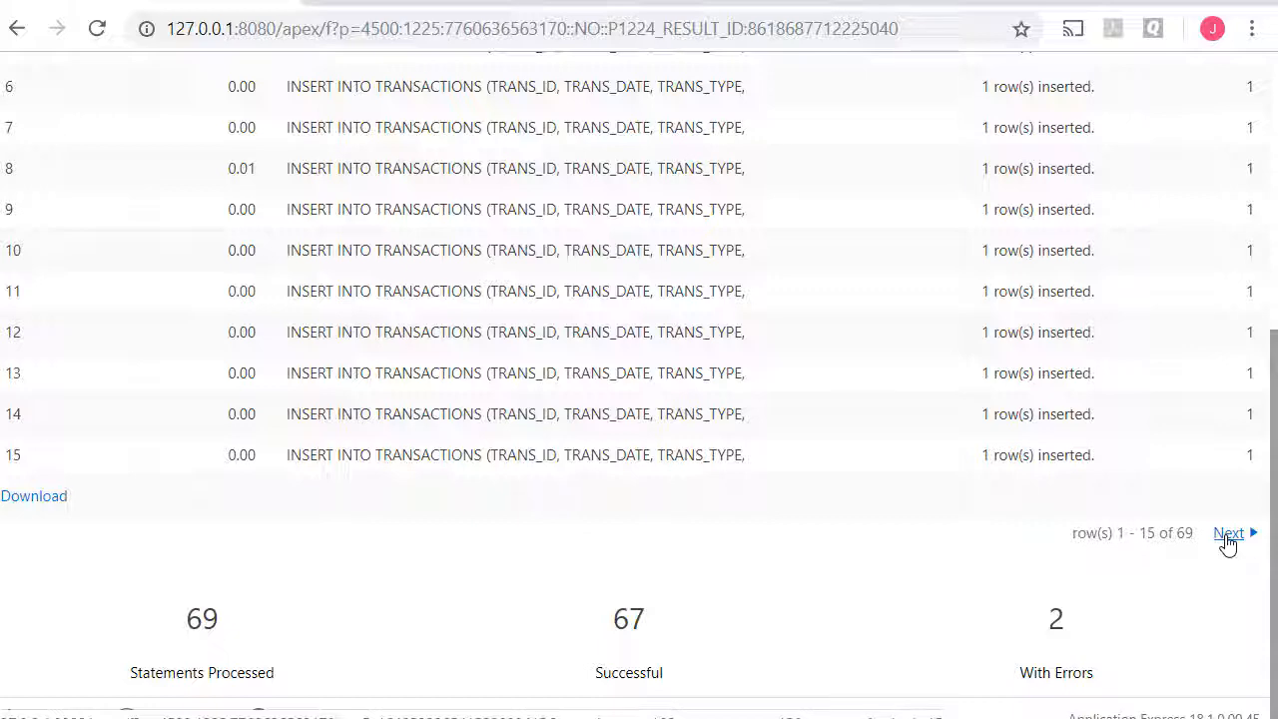
click(1228, 531)
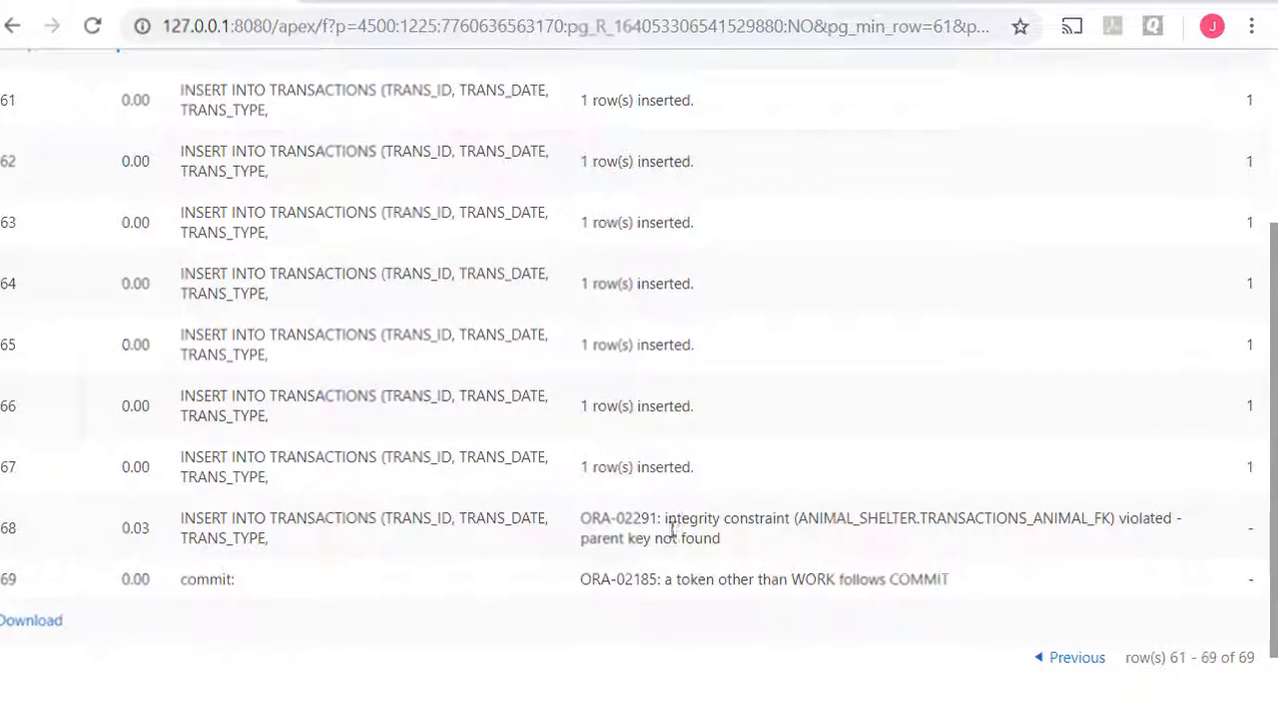
double_click(699, 518)
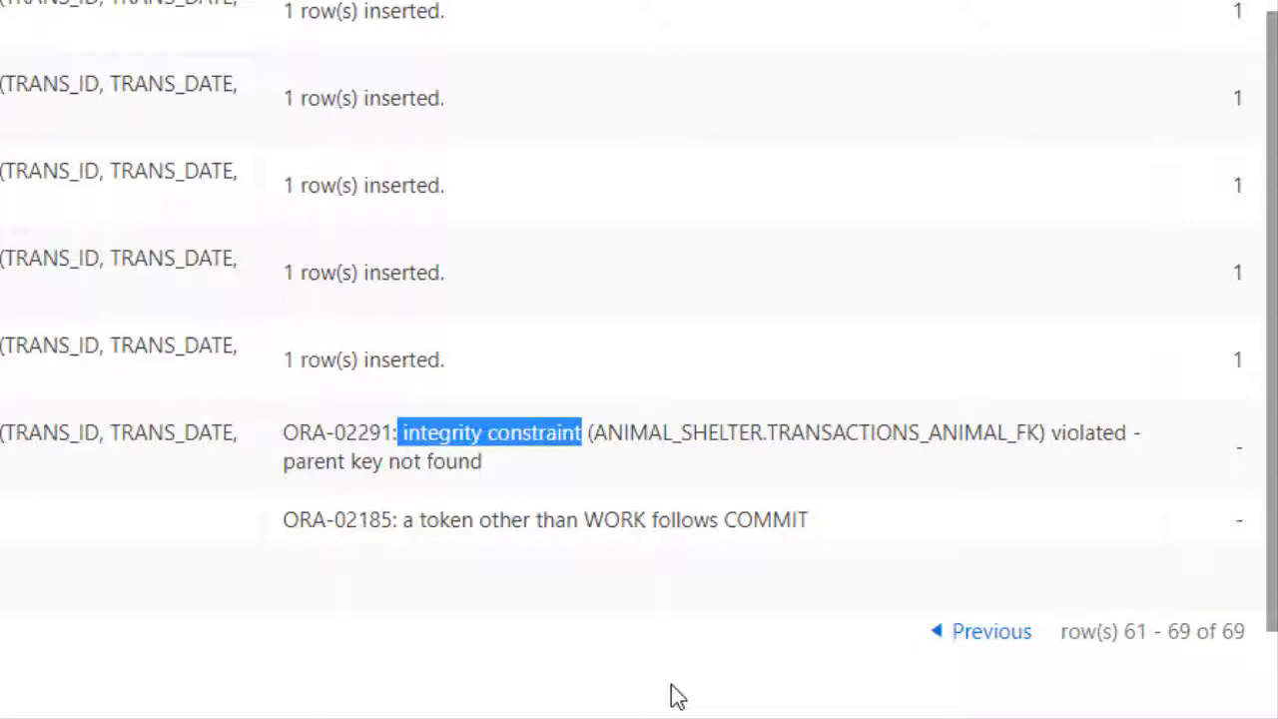
mouse_move(629, 679)
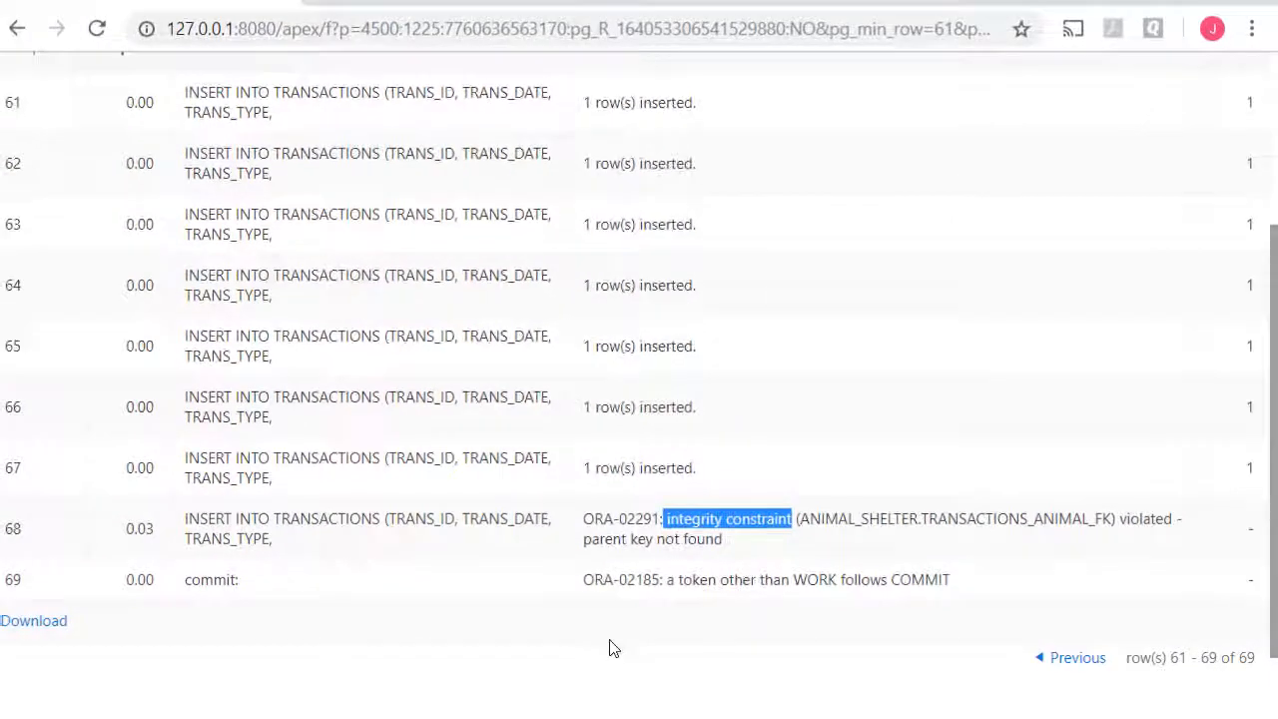
Return from the results to the SQL Scripts list
scroll(up, 3)
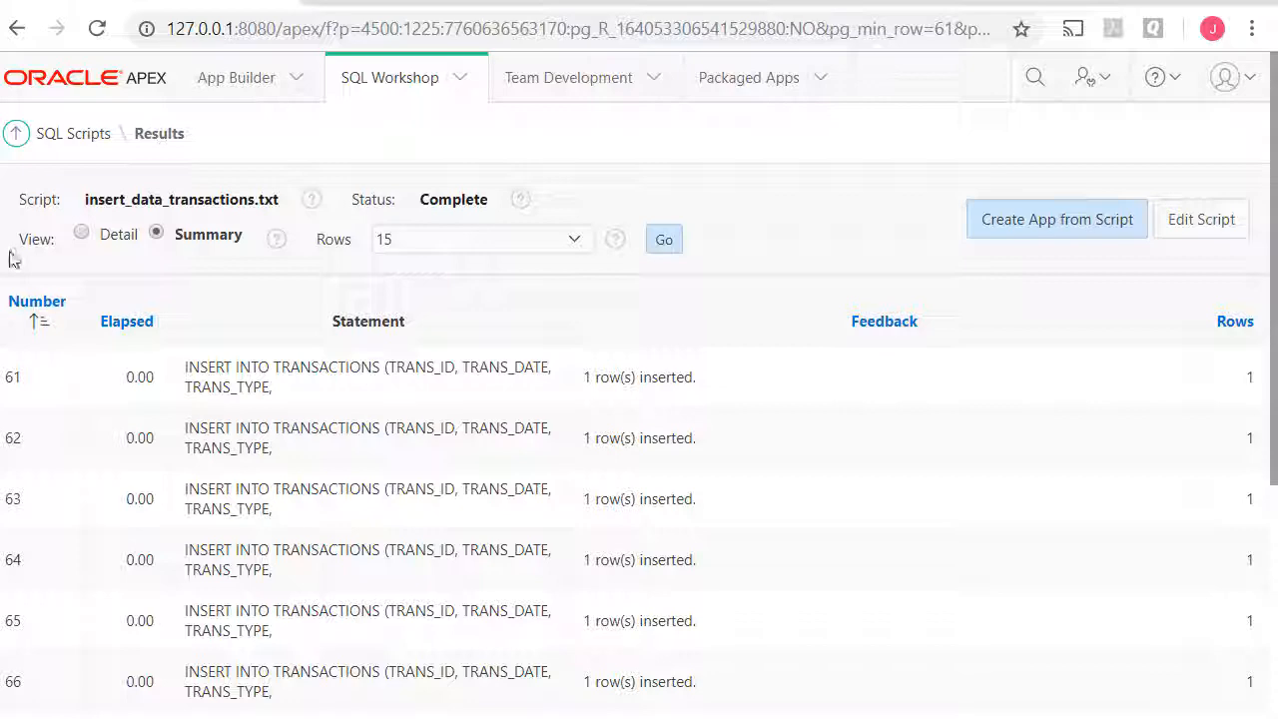
click(72, 132)
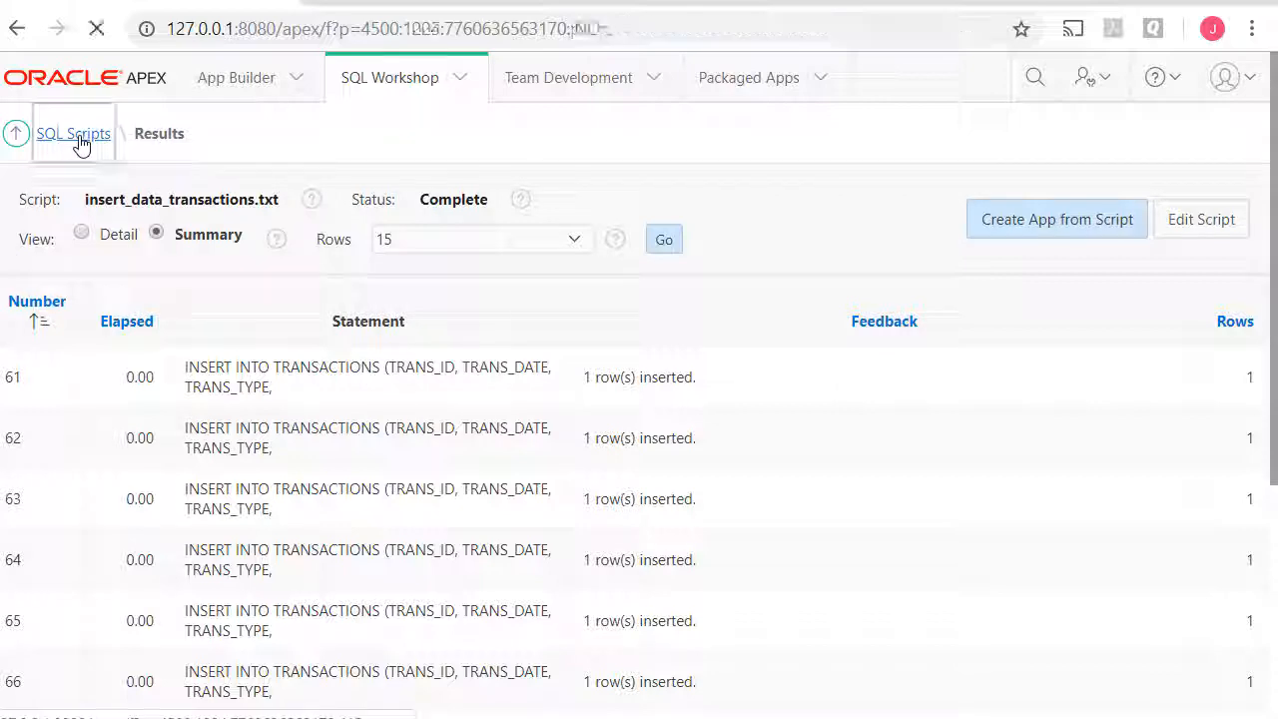
click(72, 132)
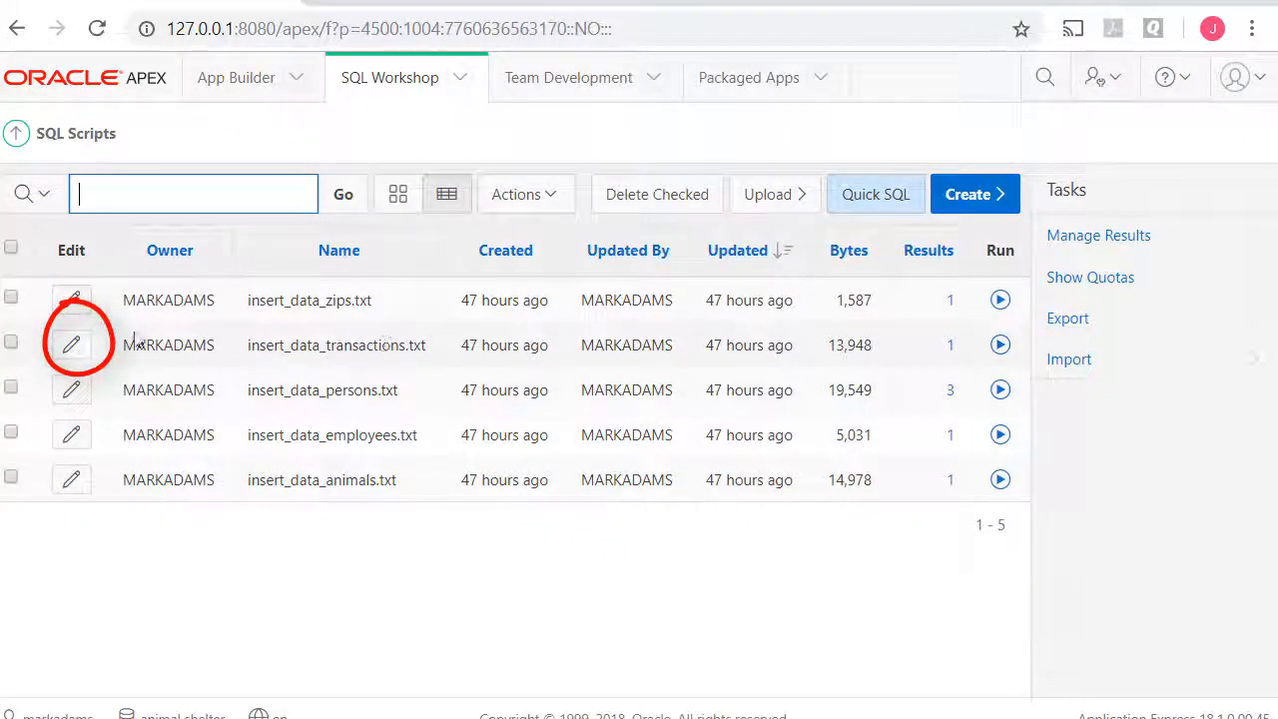
Open insert_data_transactions.txt for editing and locate the failing insert's ANIMAL_ID value
click(72, 343)
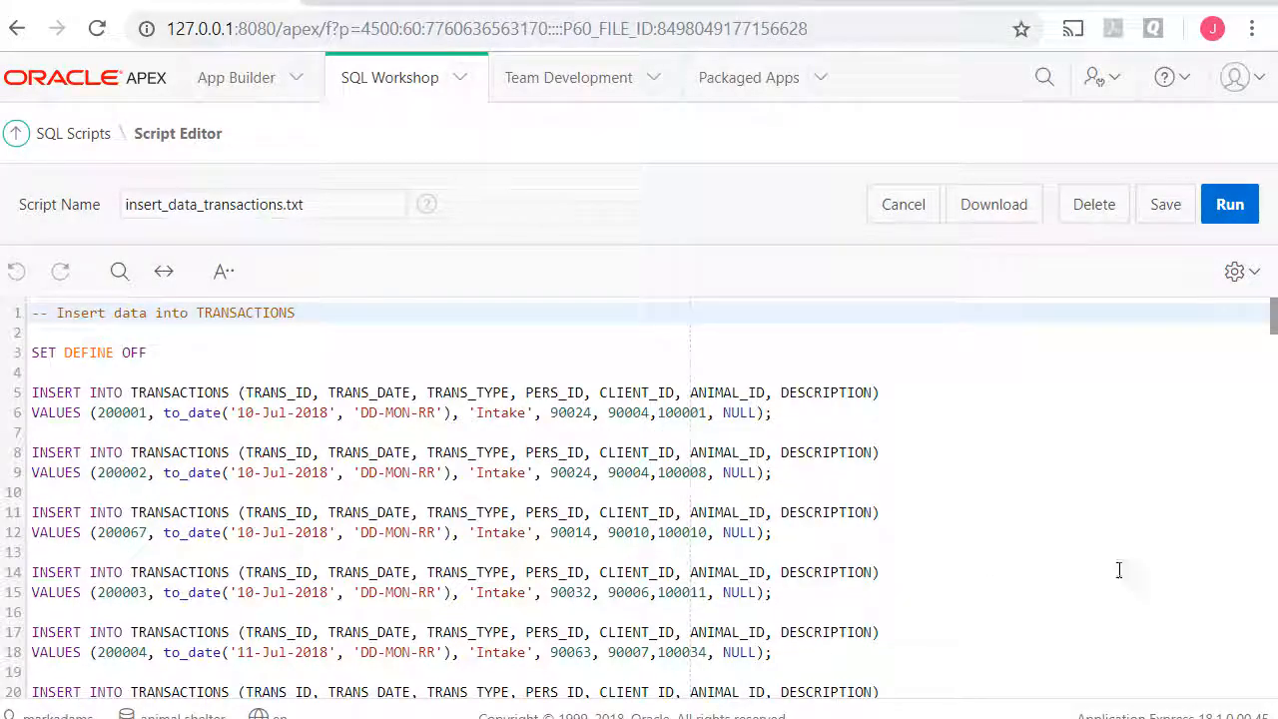
scroll(down, 3)
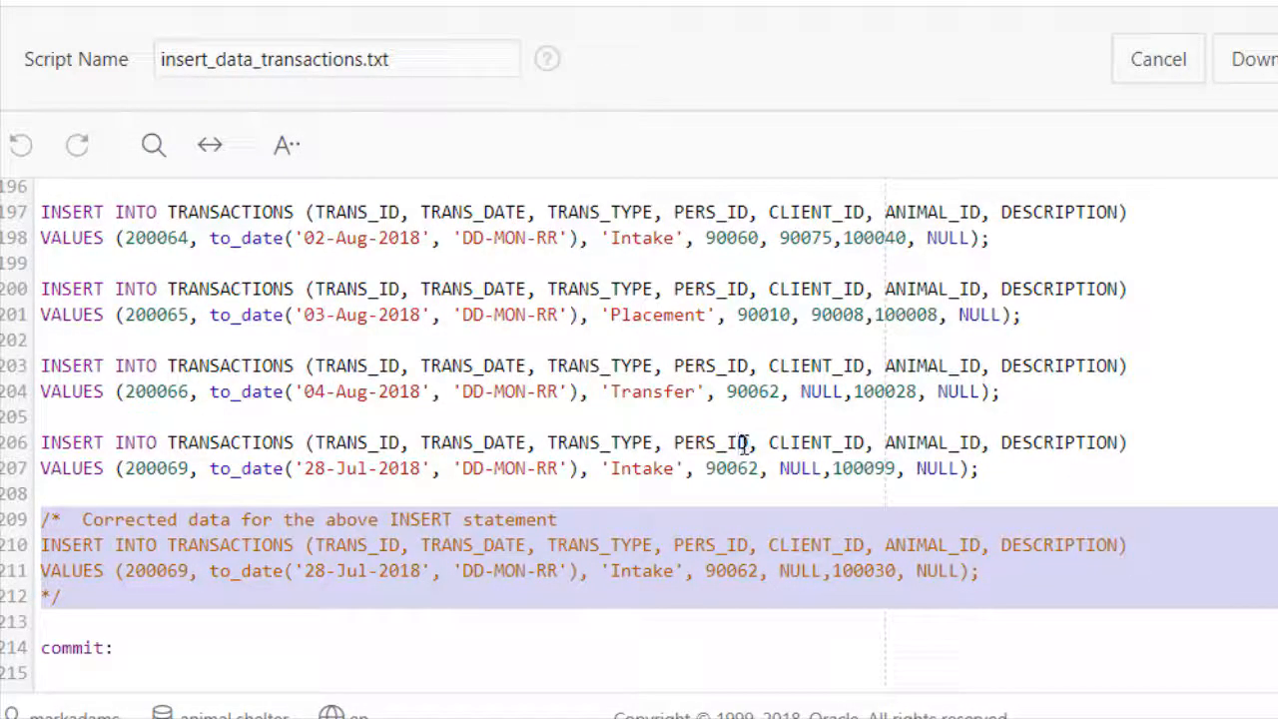
click(743, 443)
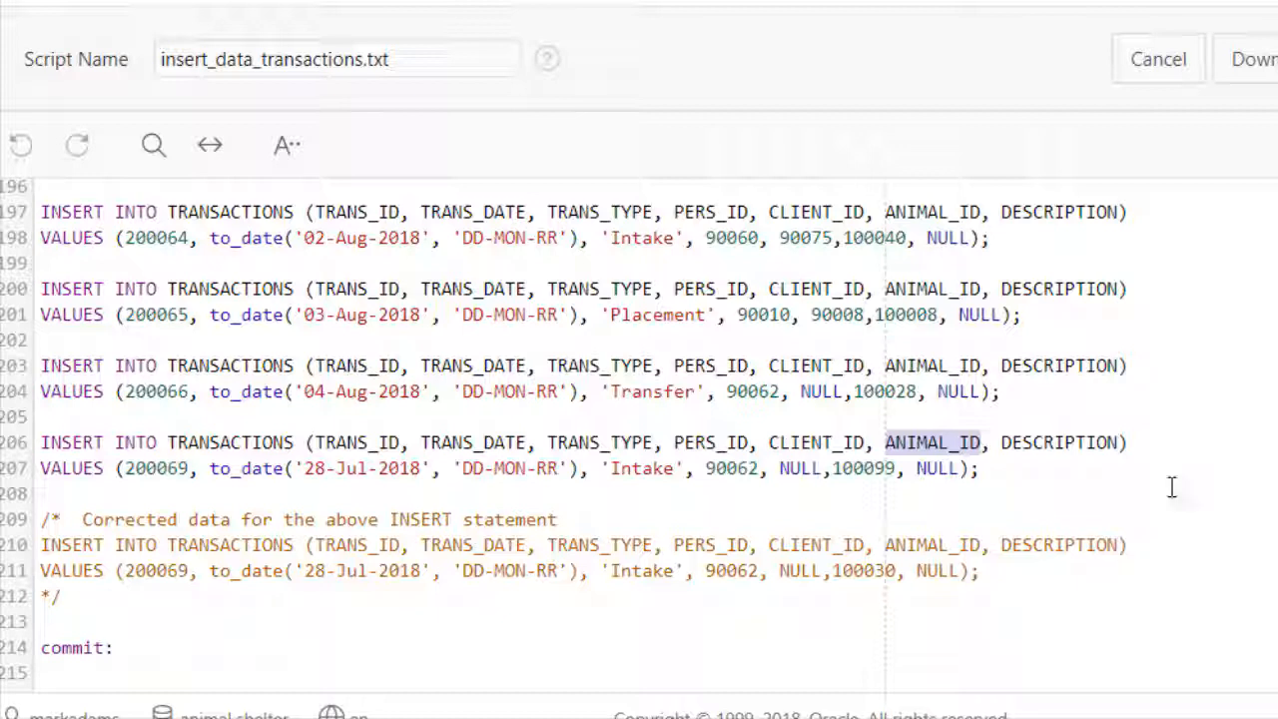
double_click(862, 467)
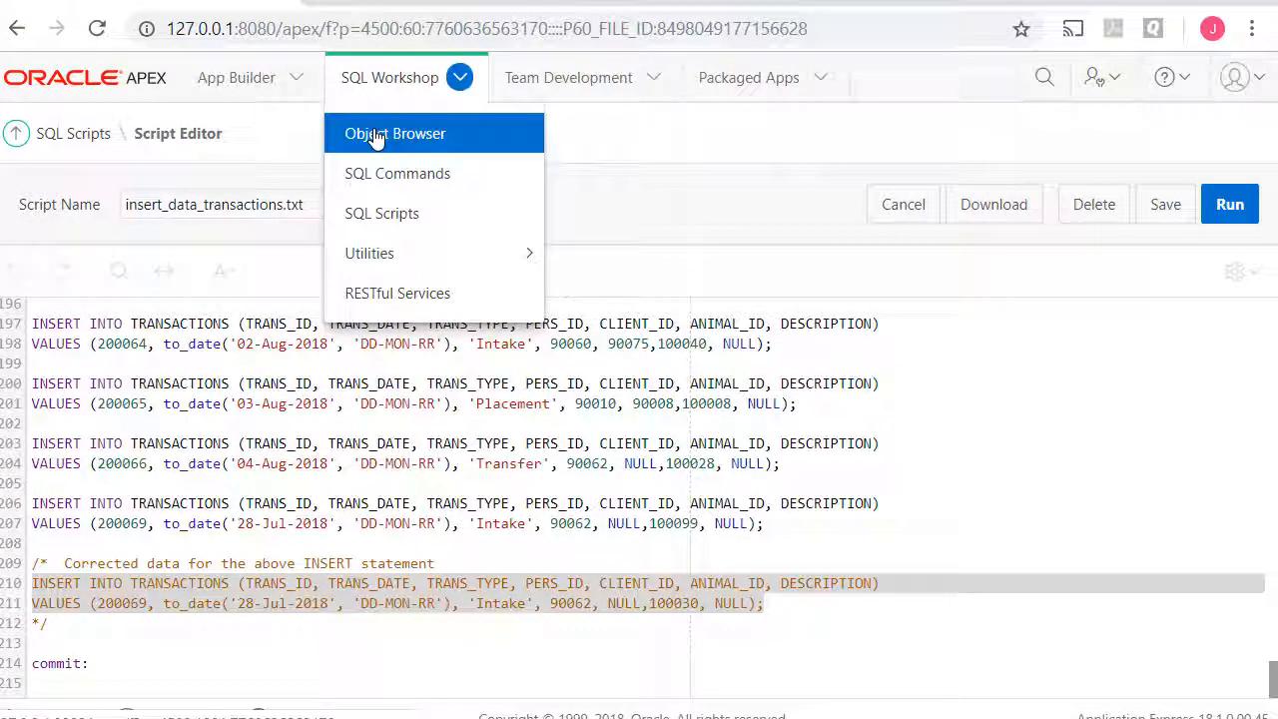
mouse_move(651, 529)
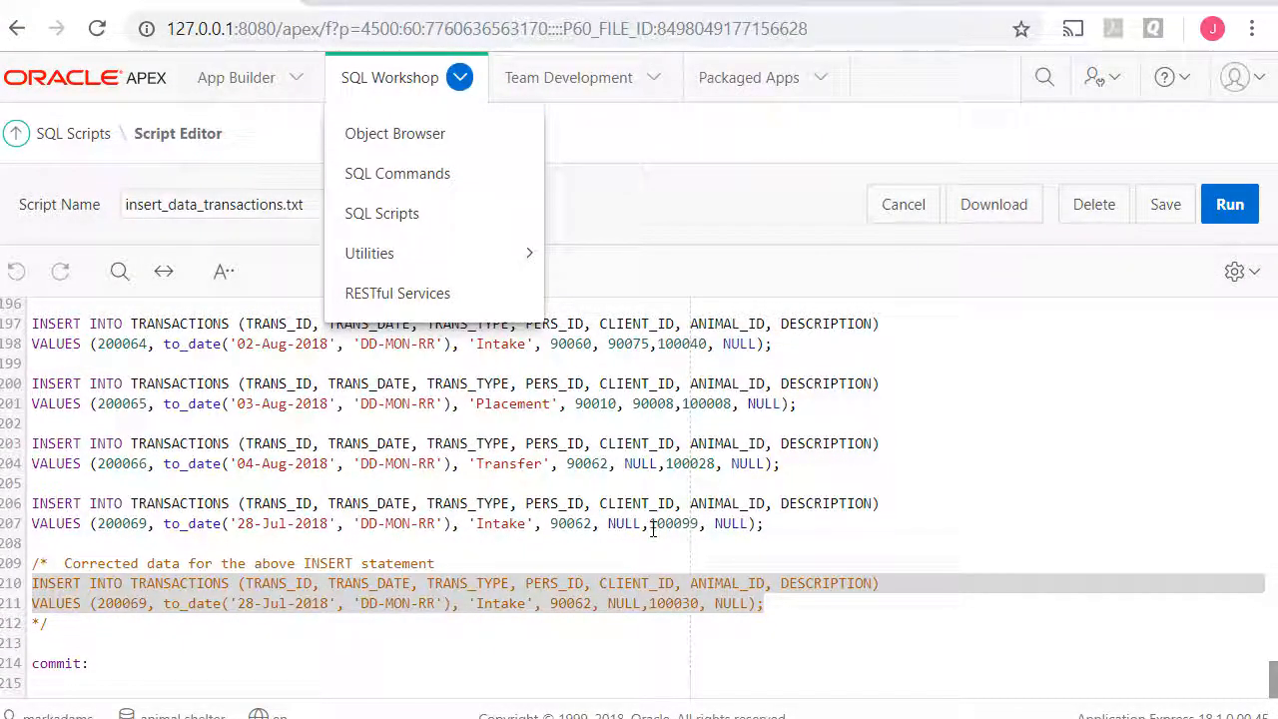
mouse_move(404, 132)
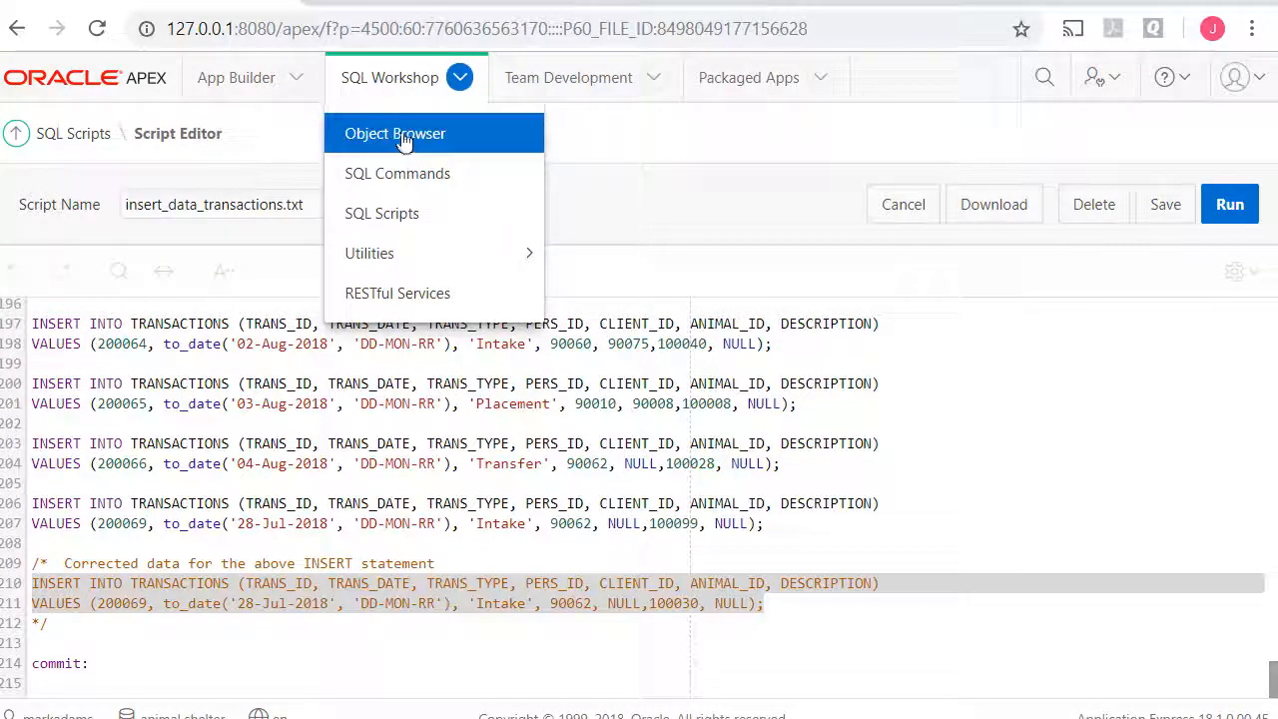
Browse to the ANIMALS table's data in Object Browser and start a query
click(396, 132)
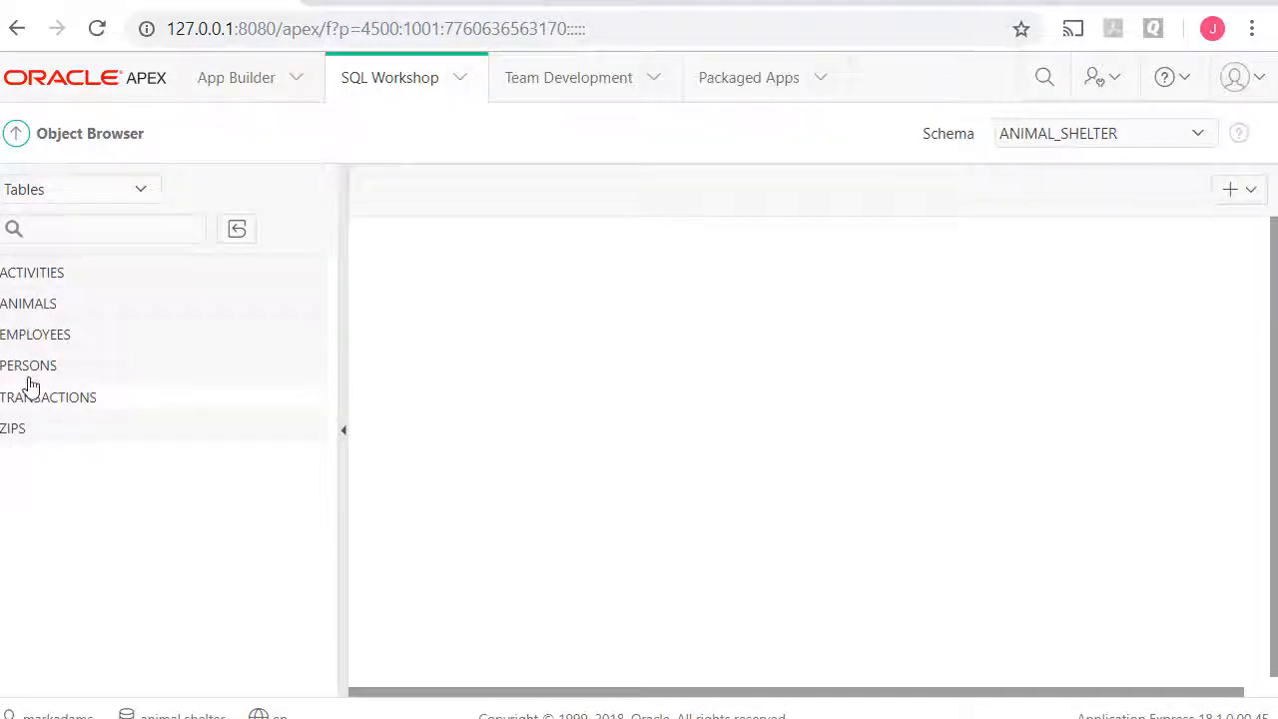
click(28, 303)
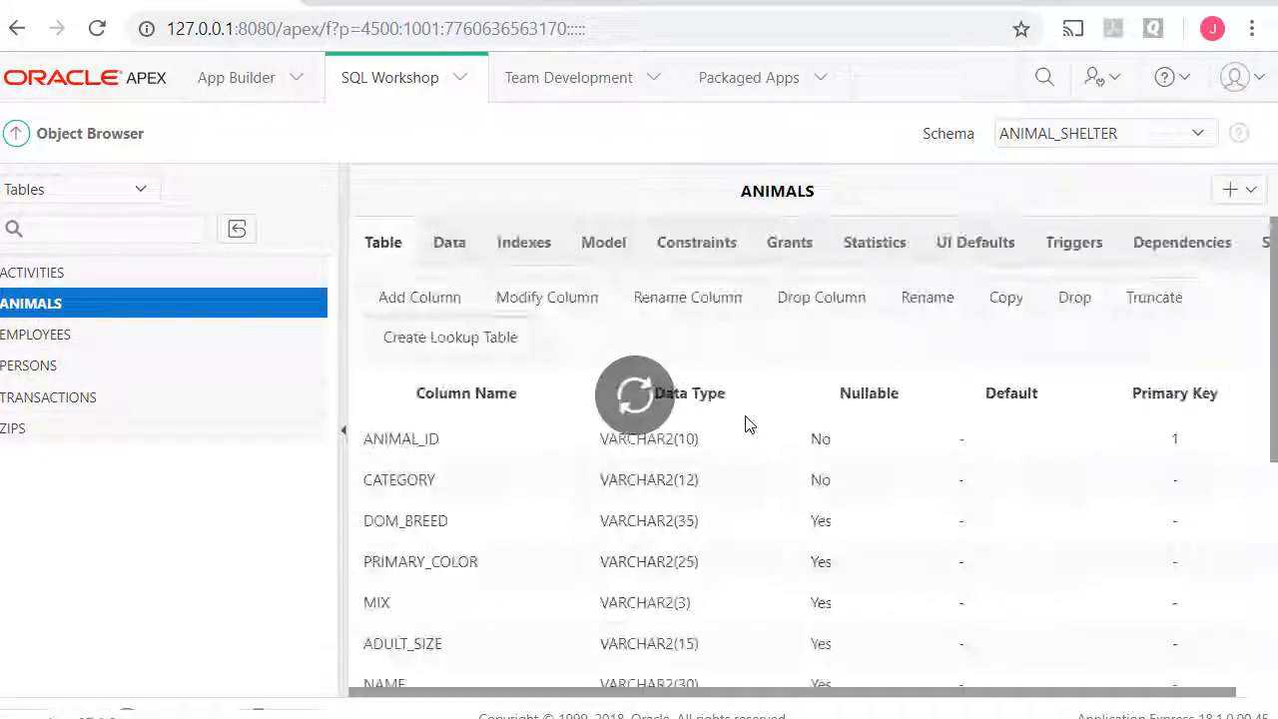
click(447, 242)
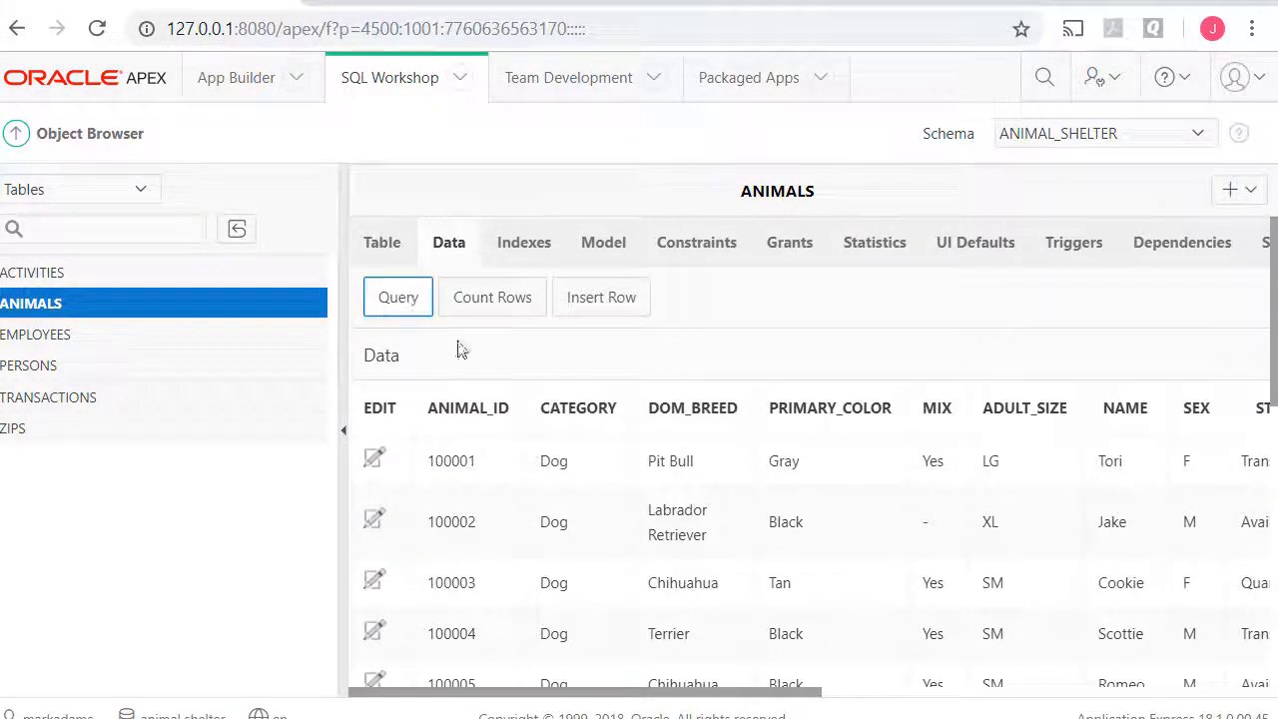
click(397, 296)
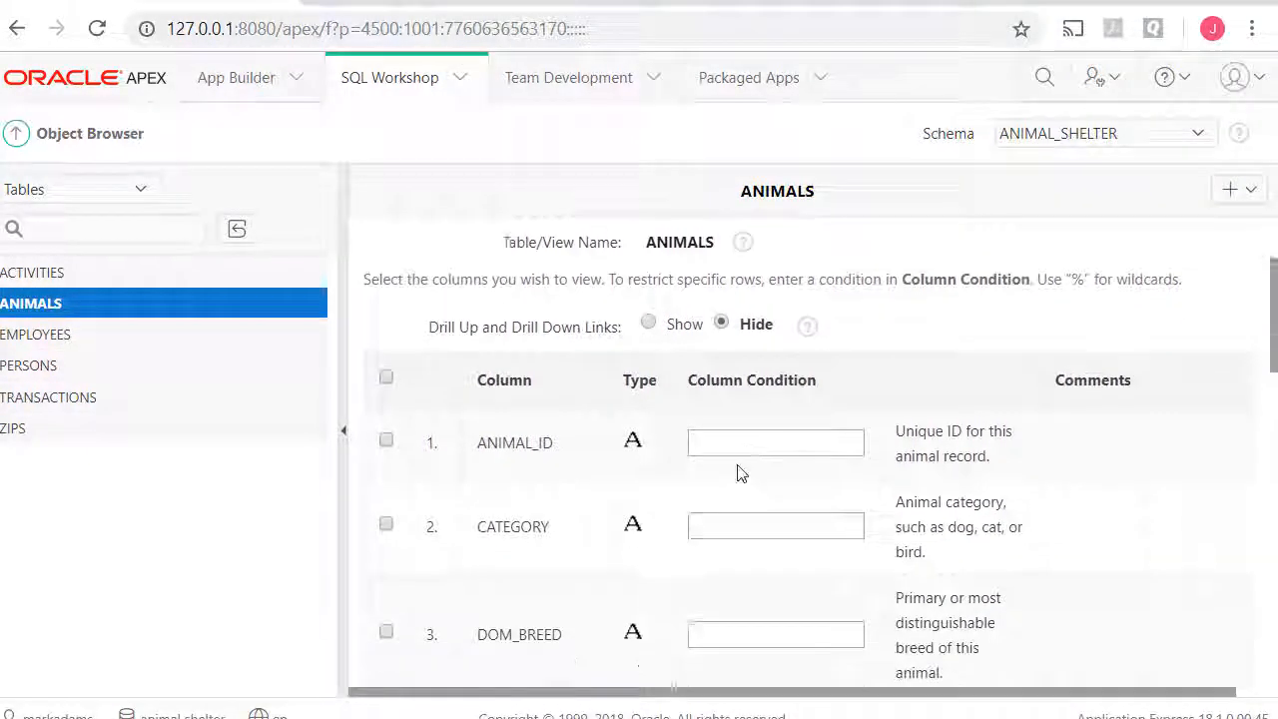
Query ANIMALS for ANIMAL_ID 100099 with all columns, finding no matching row
text(1)
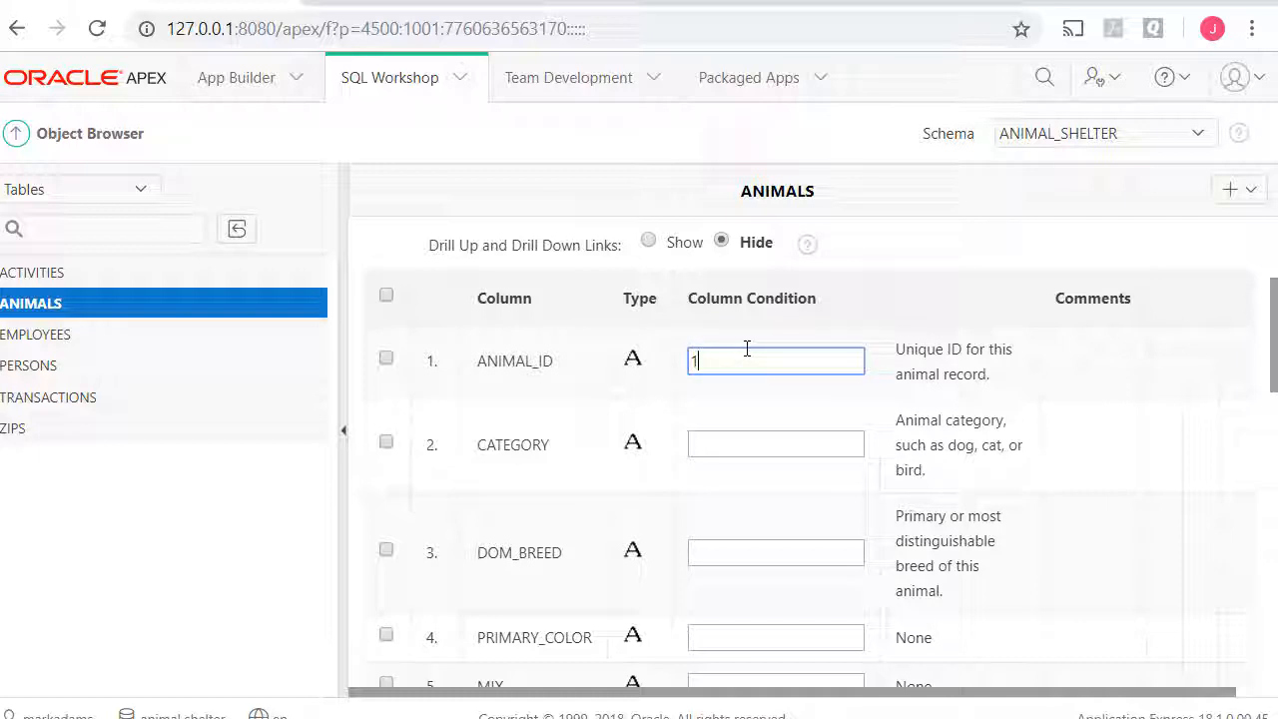
text(00099)
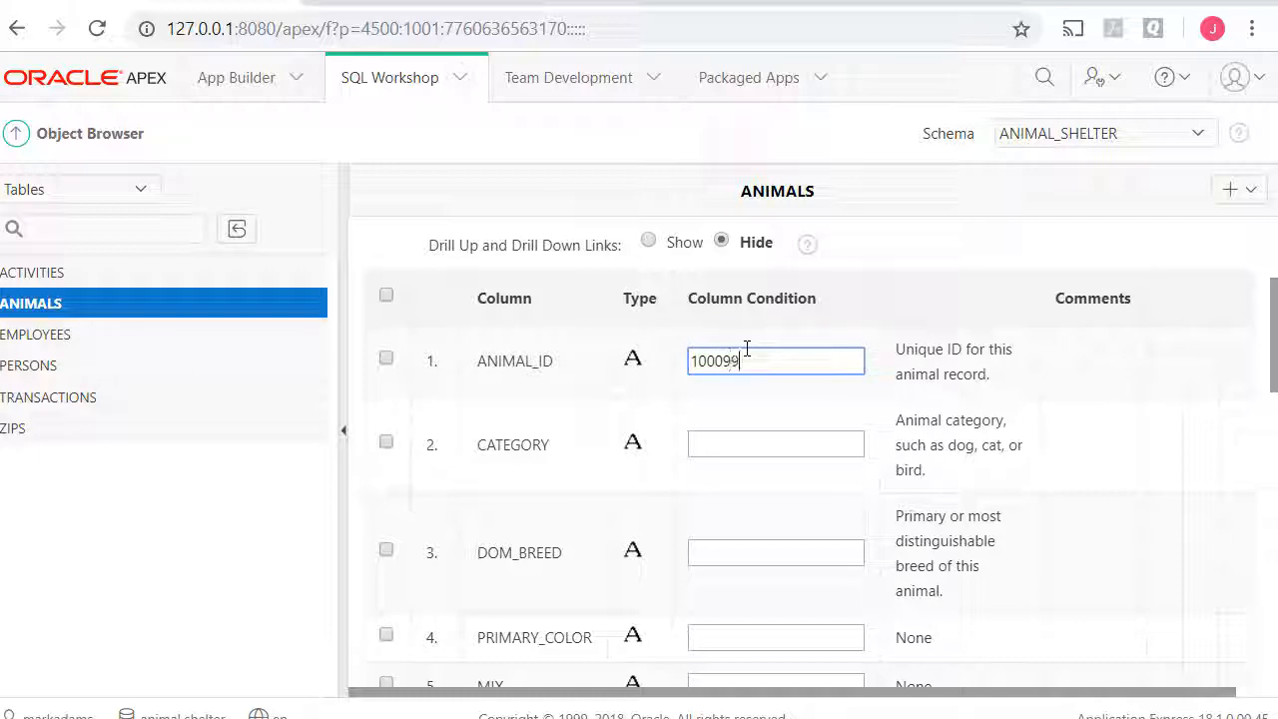
click(385, 295)
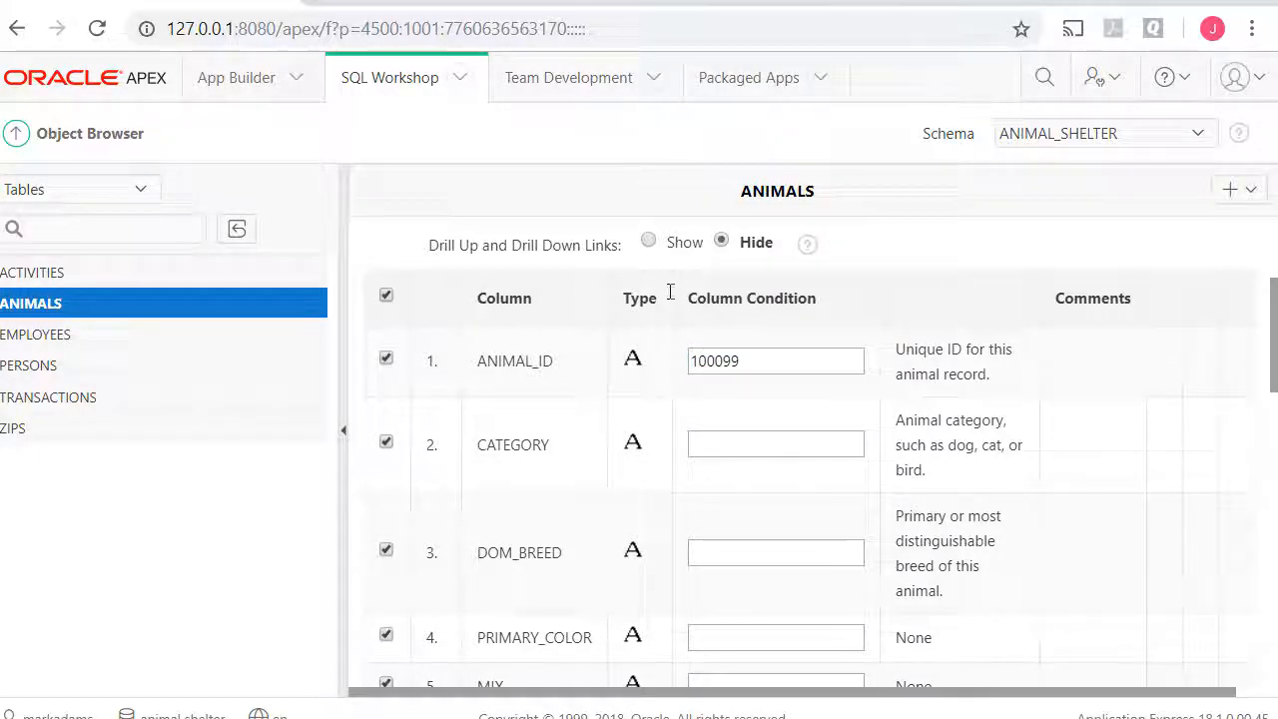
scroll(down, 3)
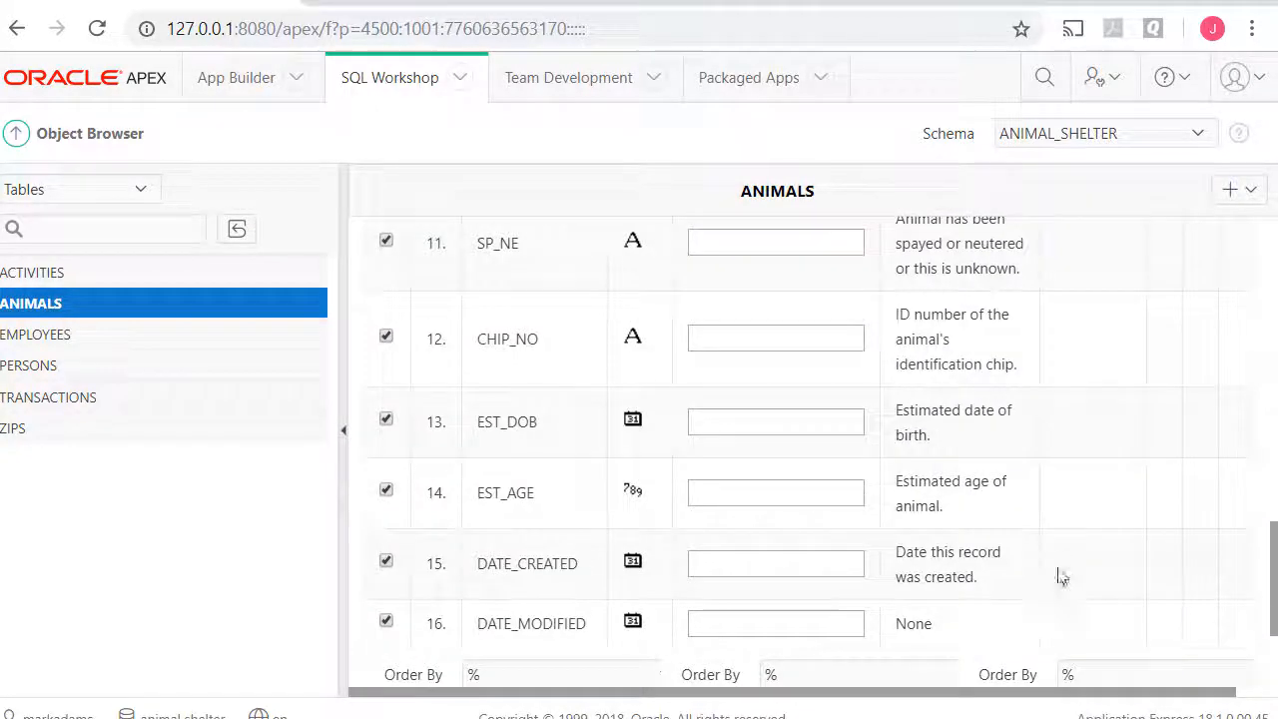
scroll(down, 3)
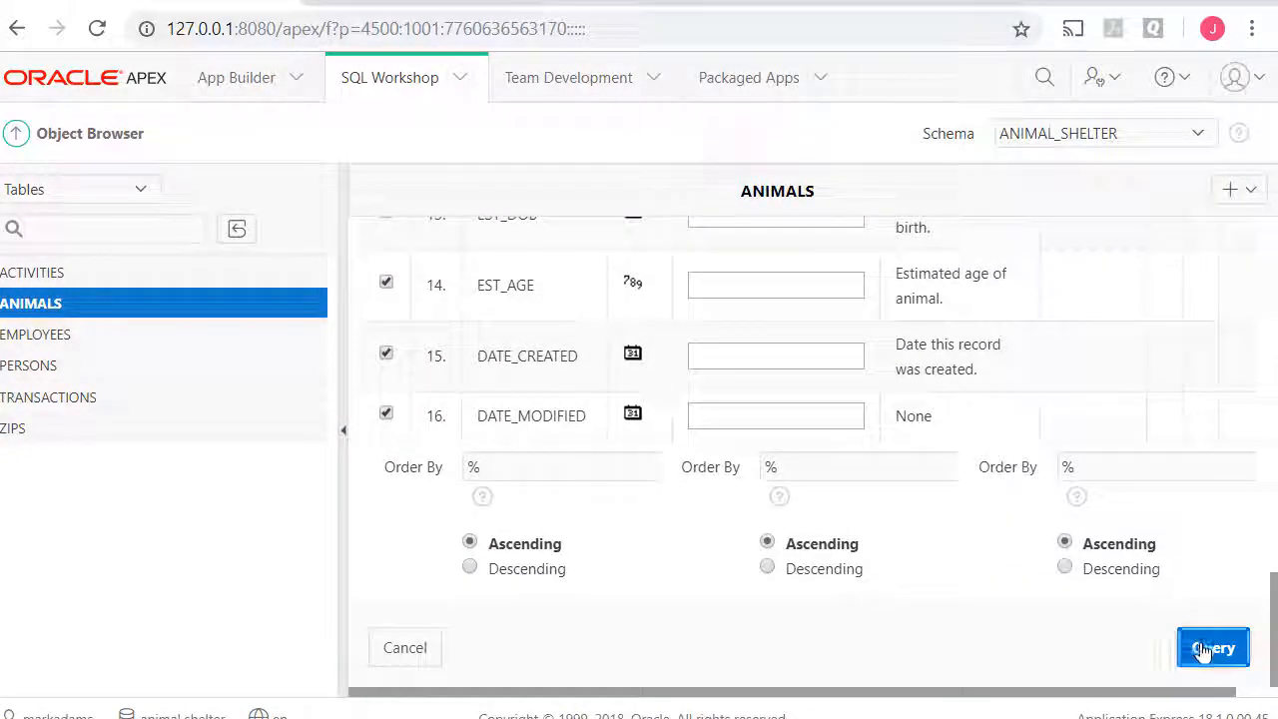
click(1211, 647)
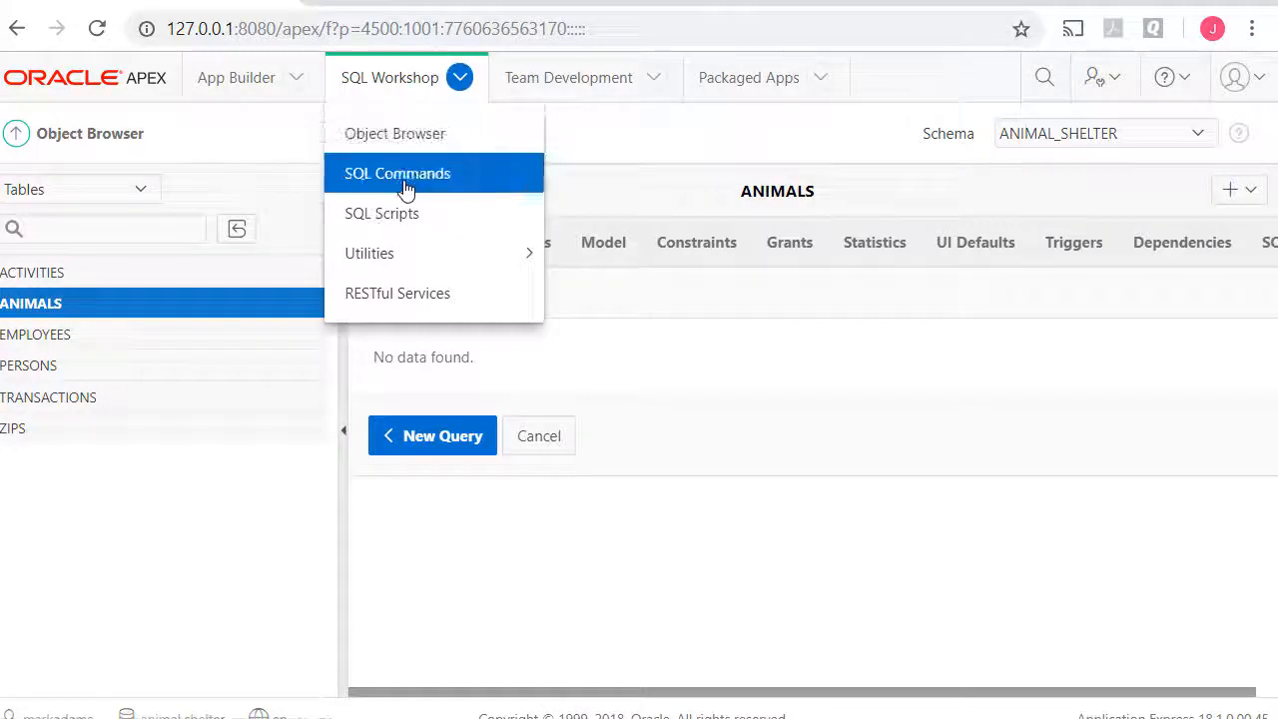
Run the corrected TRANSACTIONS insert using animal ID 100030 in SQL Commands
click(397, 172)
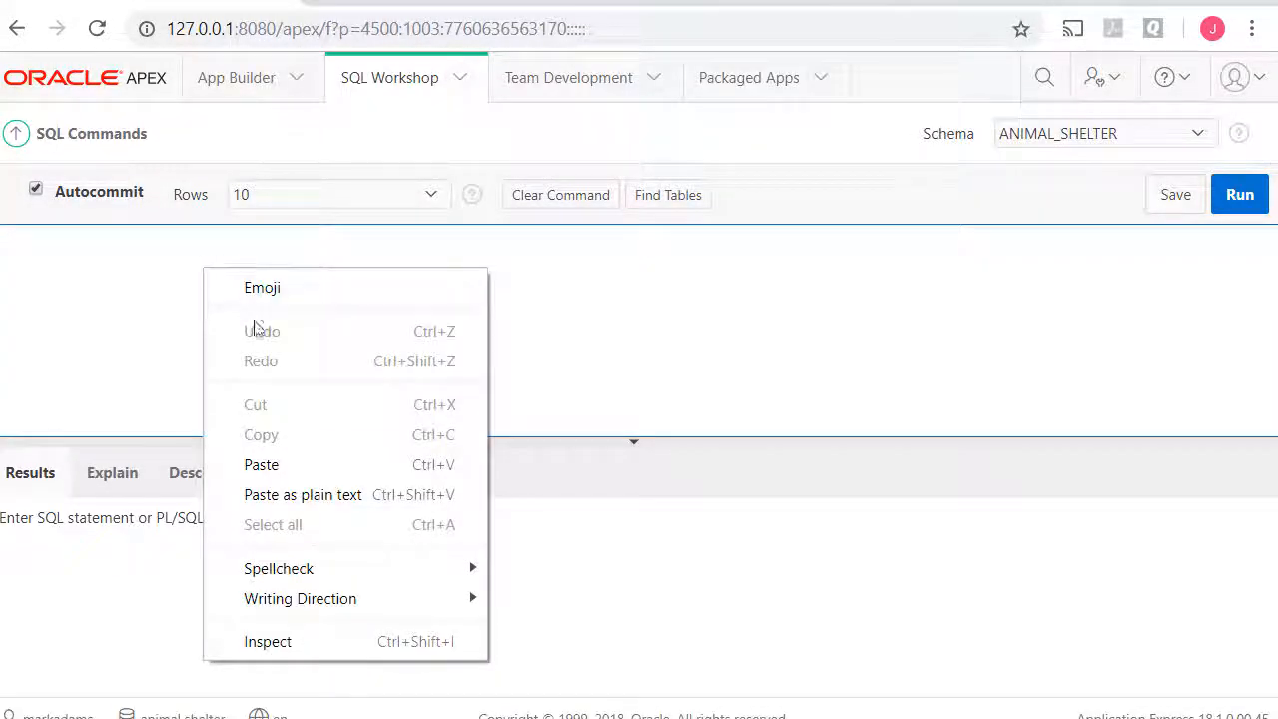
click(260, 463)
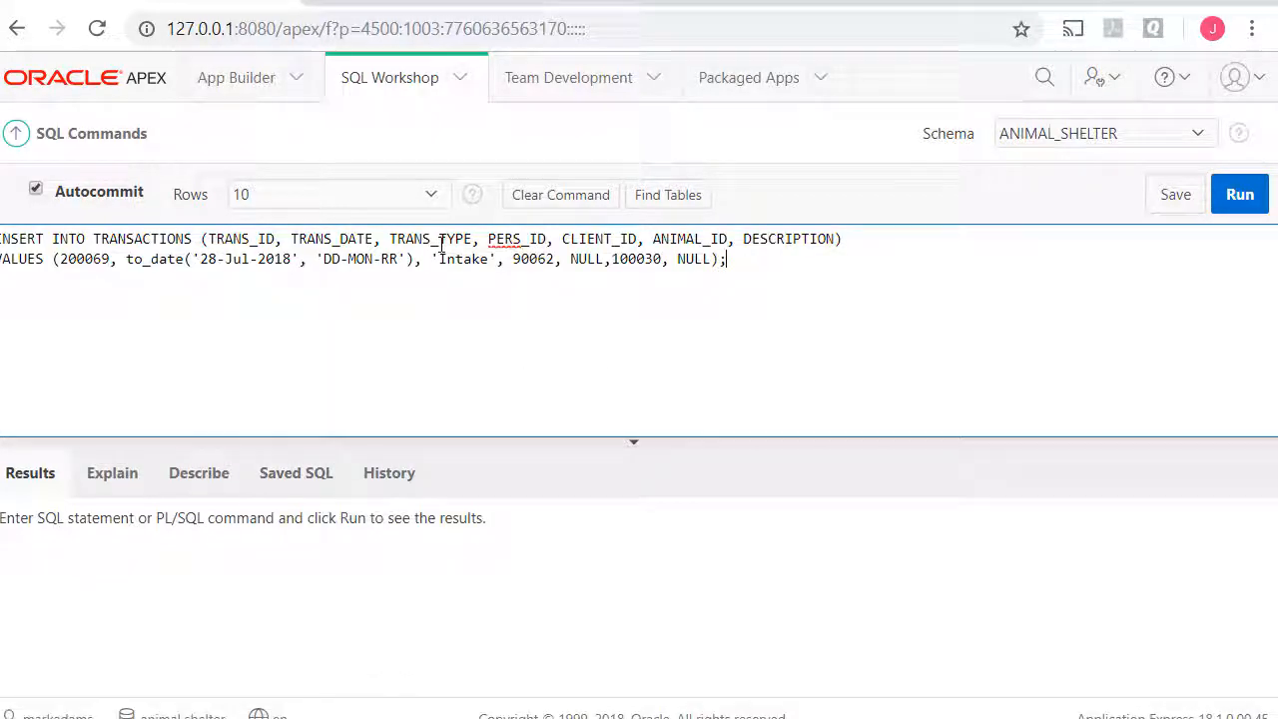
mouse_move(1230, 228)
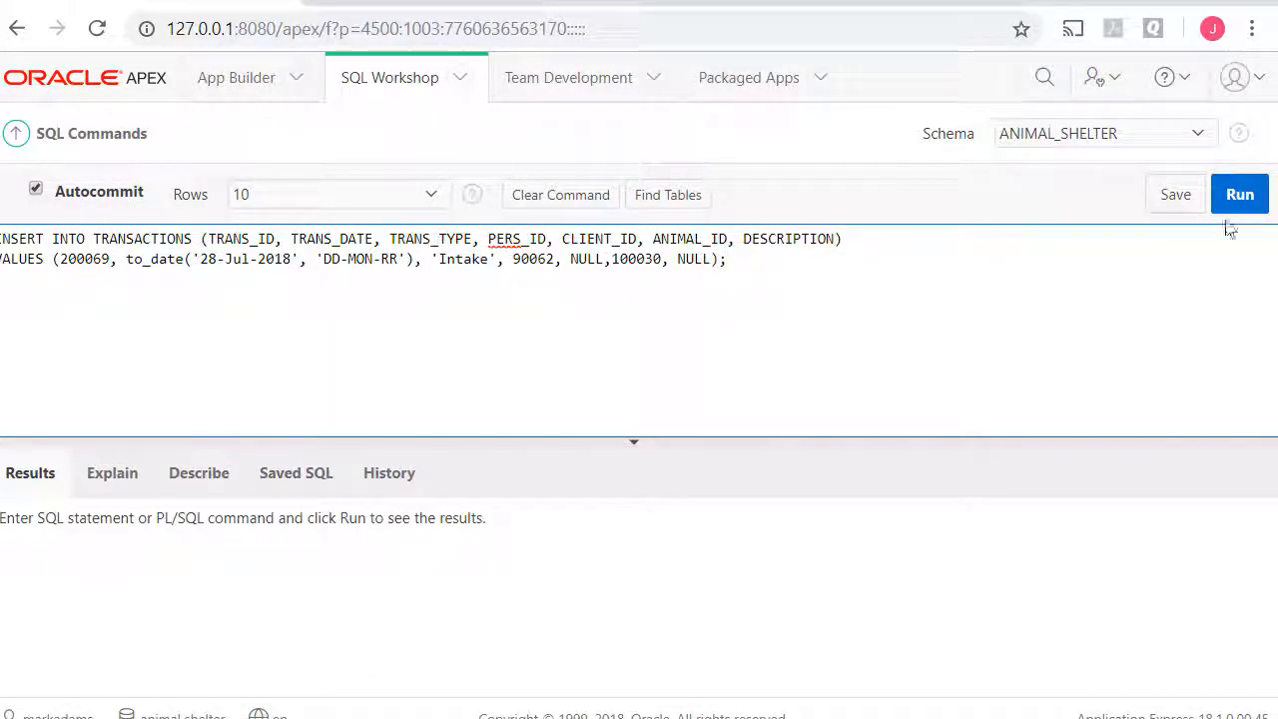
click(1238, 193)
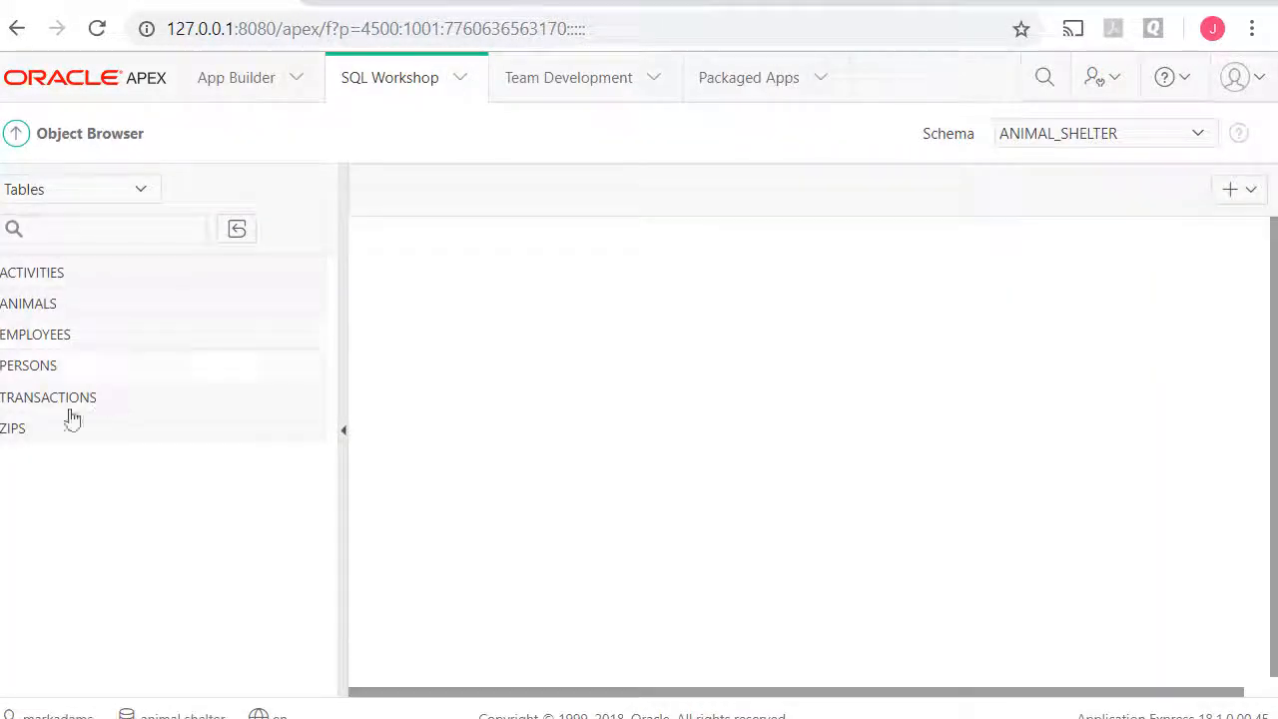
Query ANIMALS for ID 100030 and confirm the row for Cutie, a white Bichon Frise
click(28, 303)
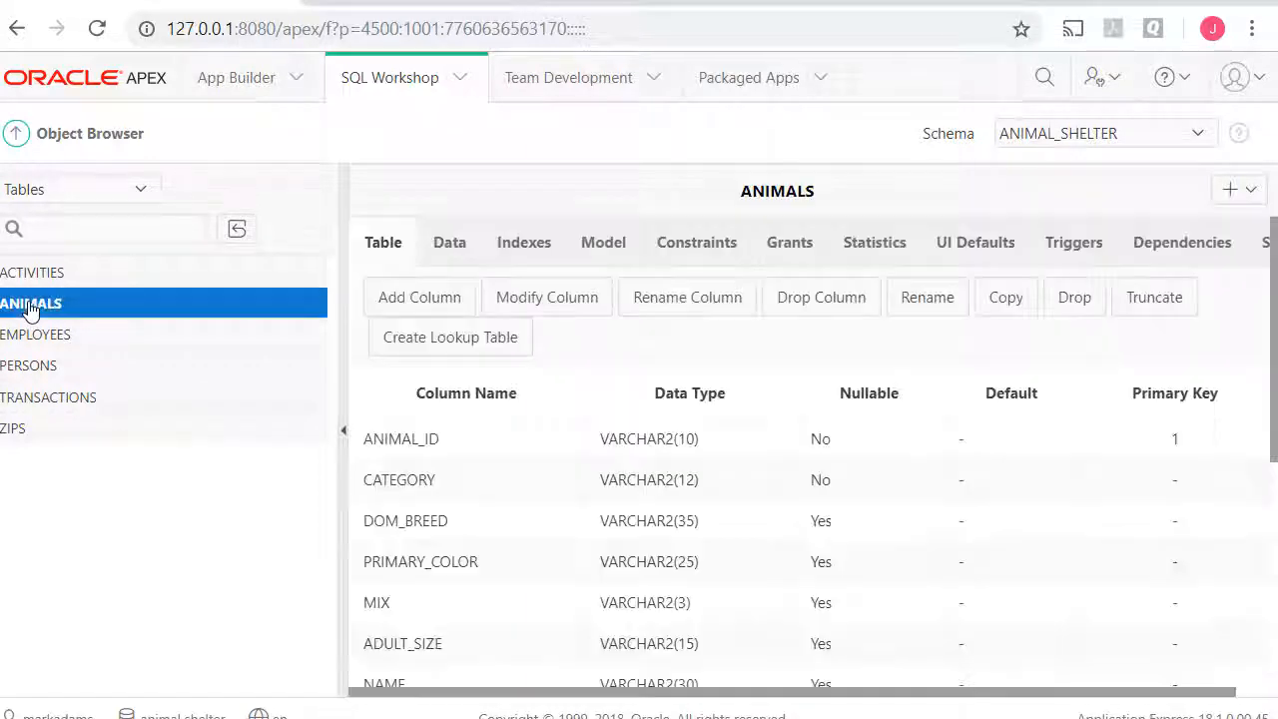
click(447, 241)
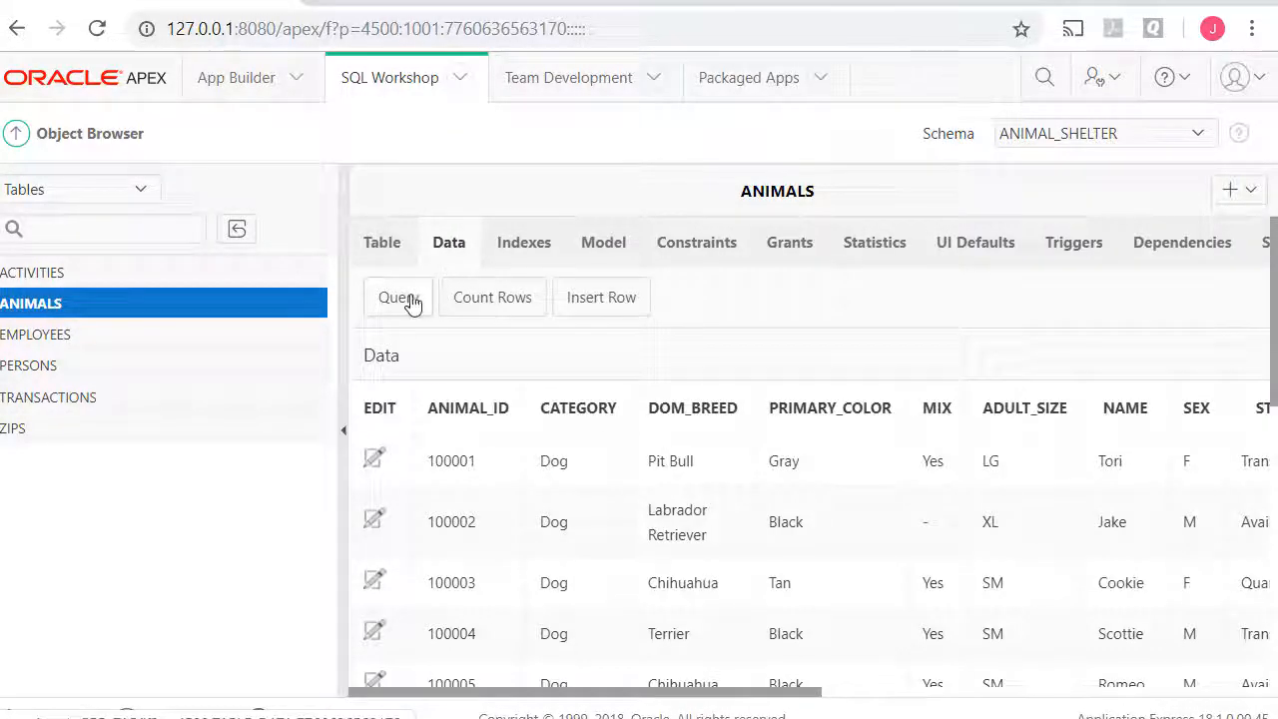
click(399, 296)
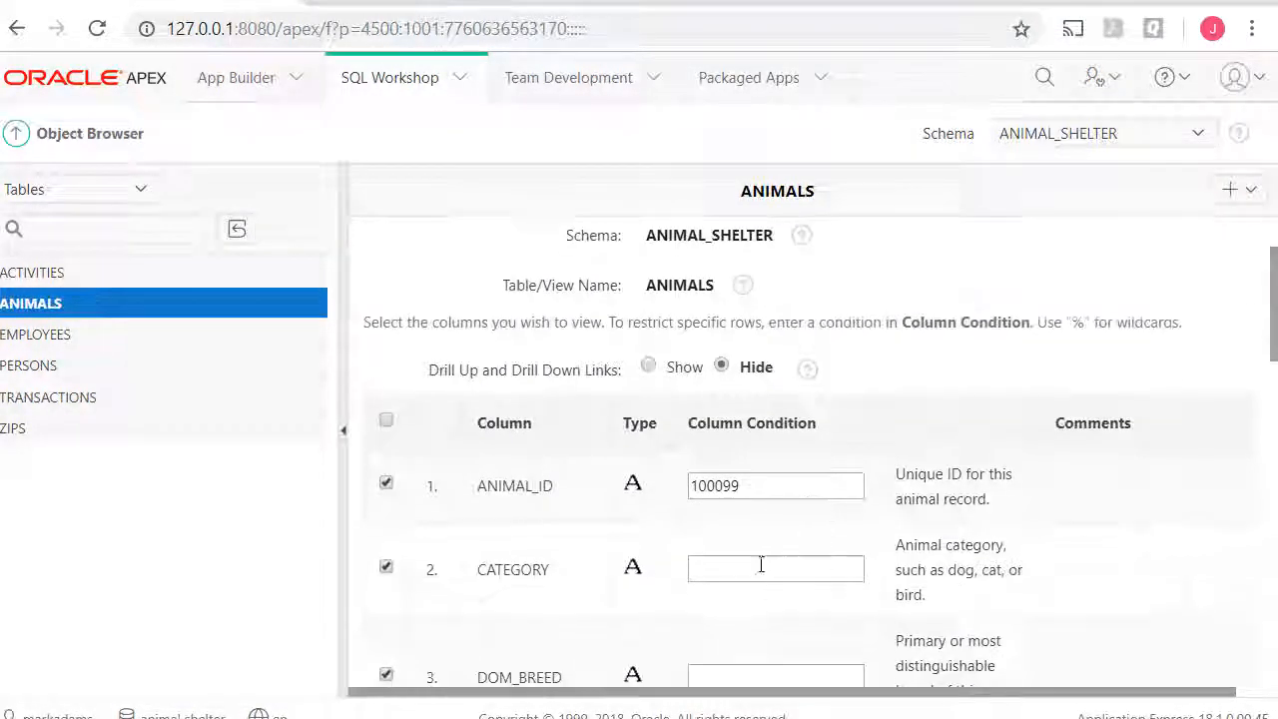
scroll(down, 3)
text(100030)
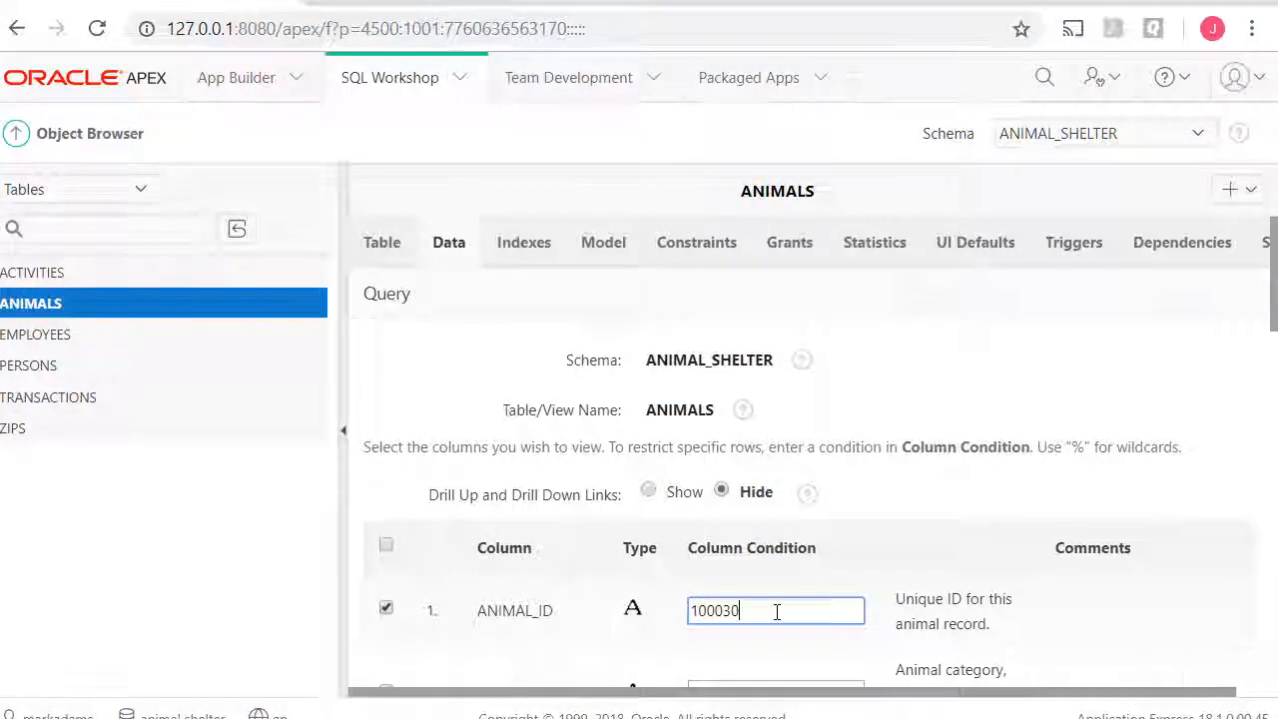
scroll(down, 3)
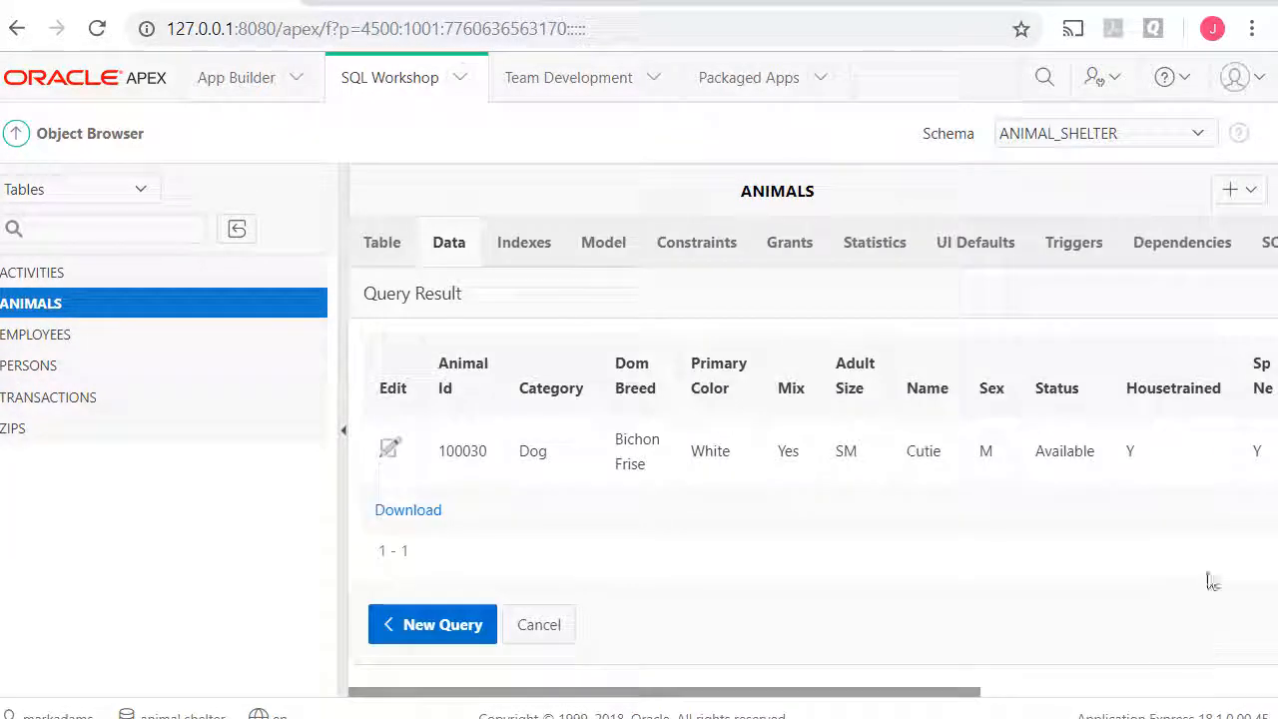
mouse_move(1148, 476)
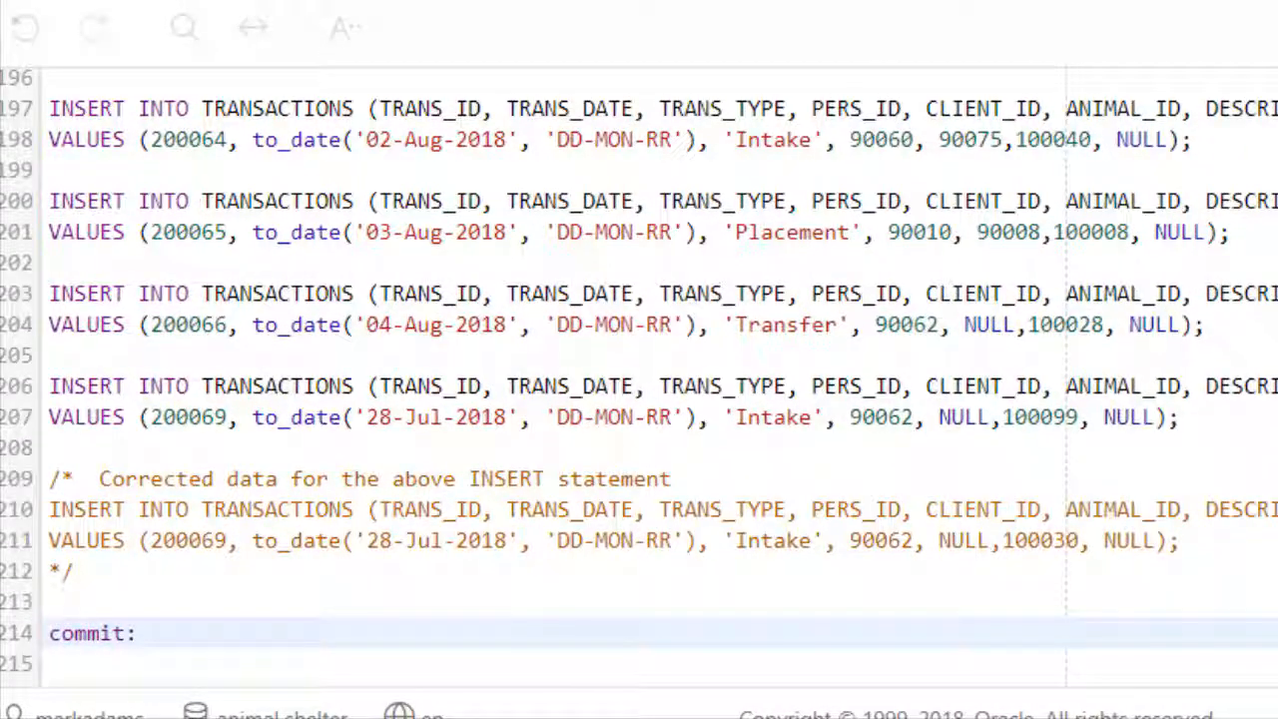
Replace the colon after the script's final commit with a semicolon
click(139, 631)
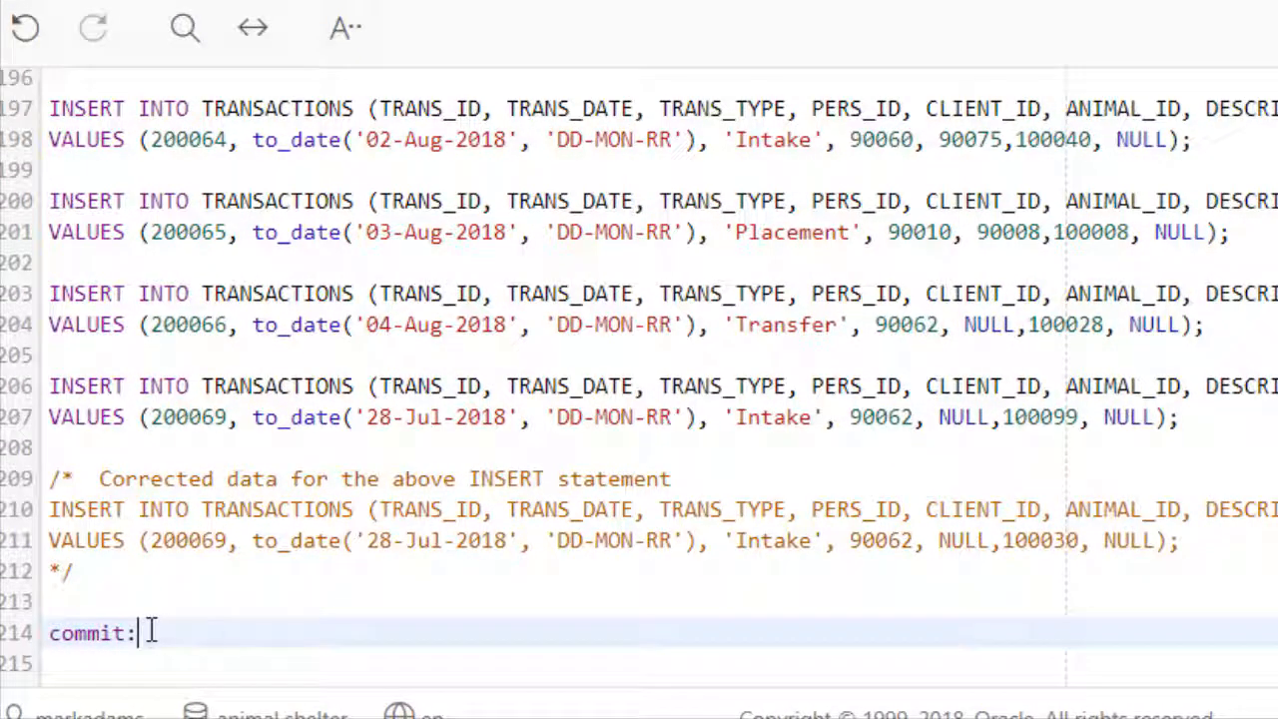
key(Backspace)
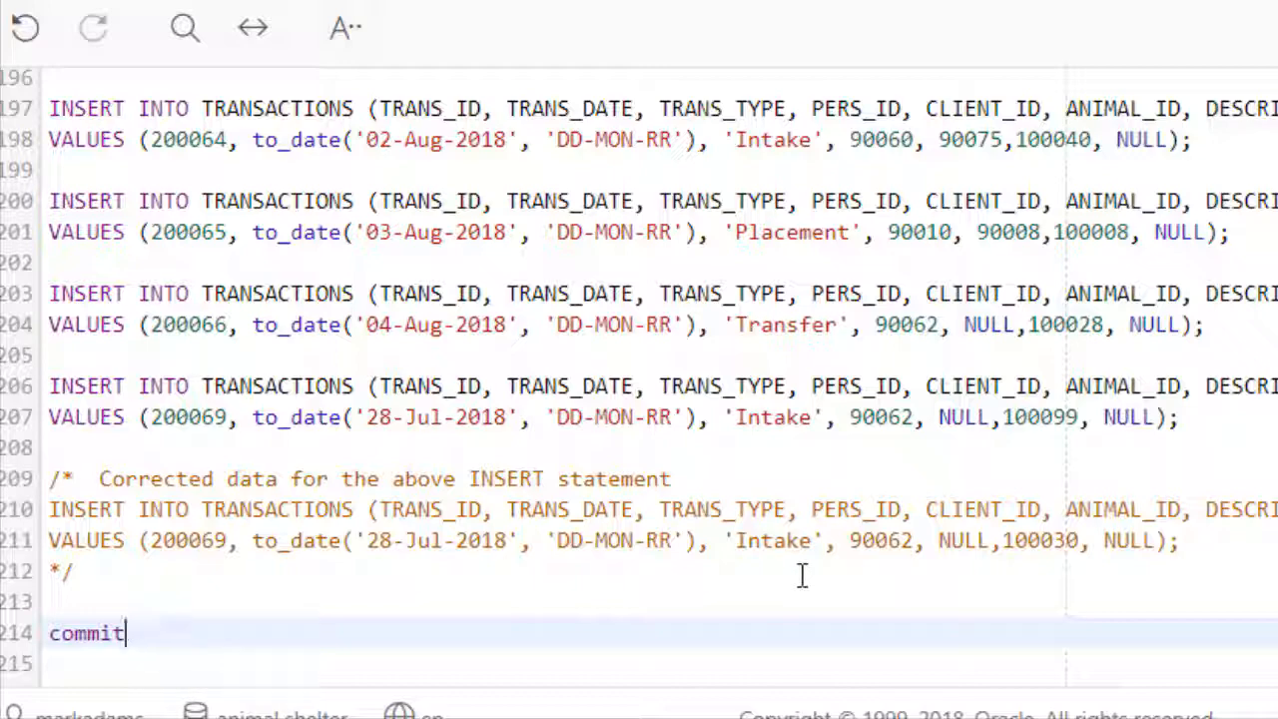
text(;)
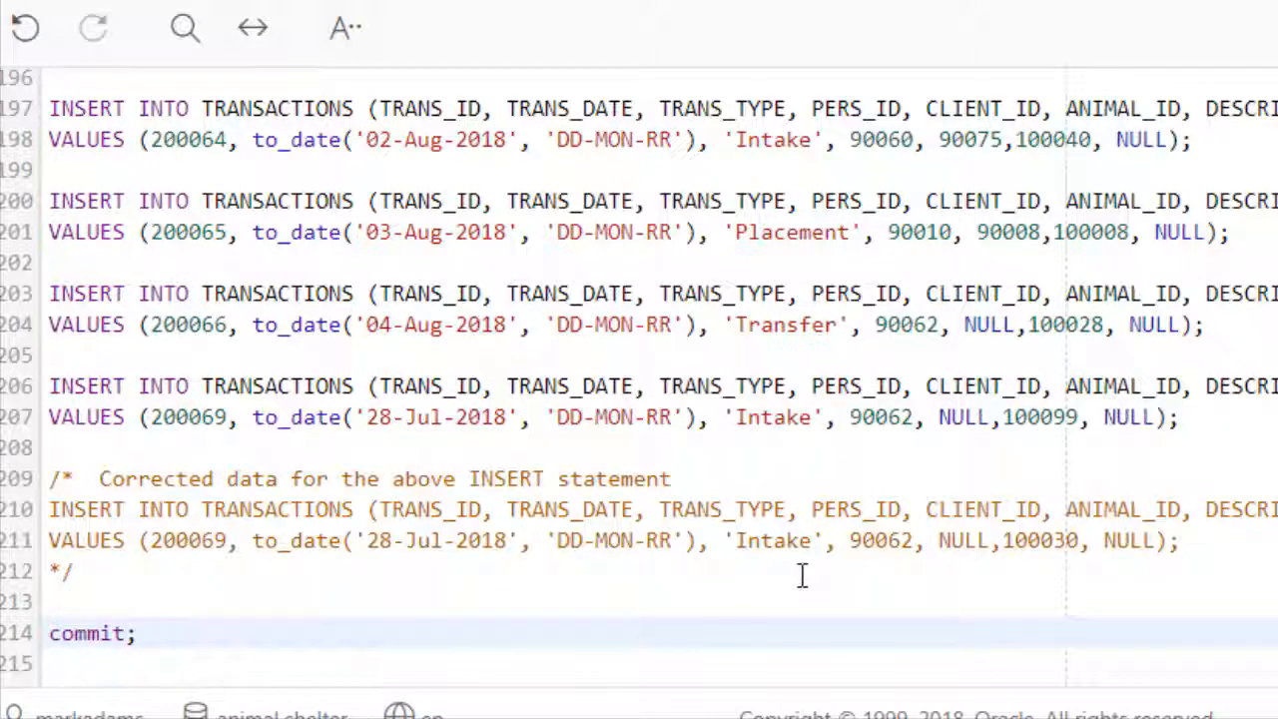